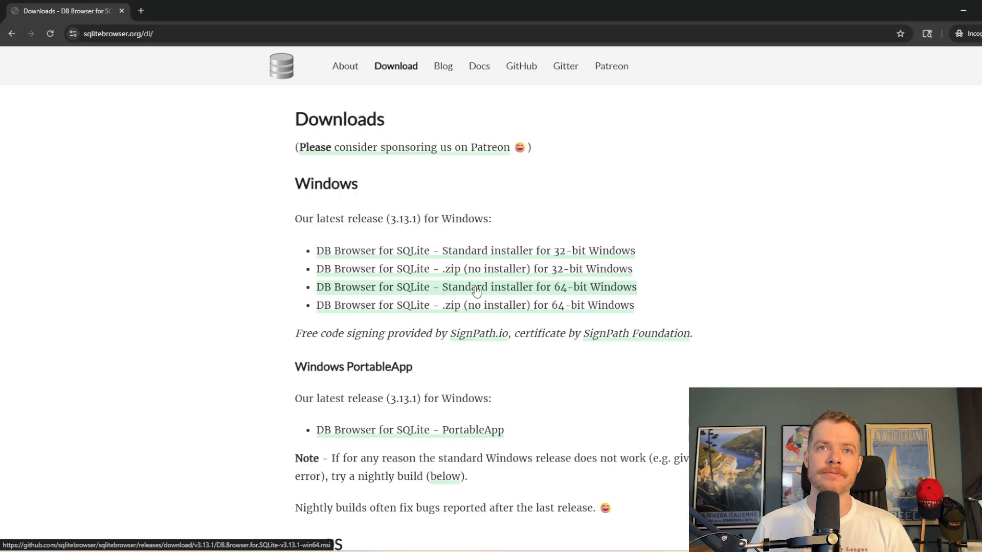
- Download the 64-bit Windows standard installer and show it in its folder
{"action": "left_click", "coordinate": [476, 287]}
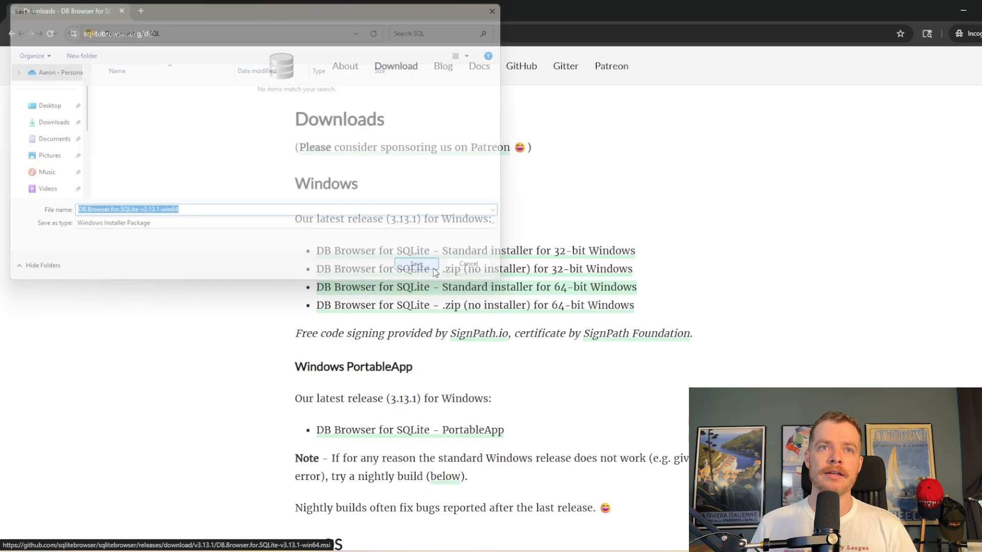
{"action": "left_click", "coordinate": [416, 264]}
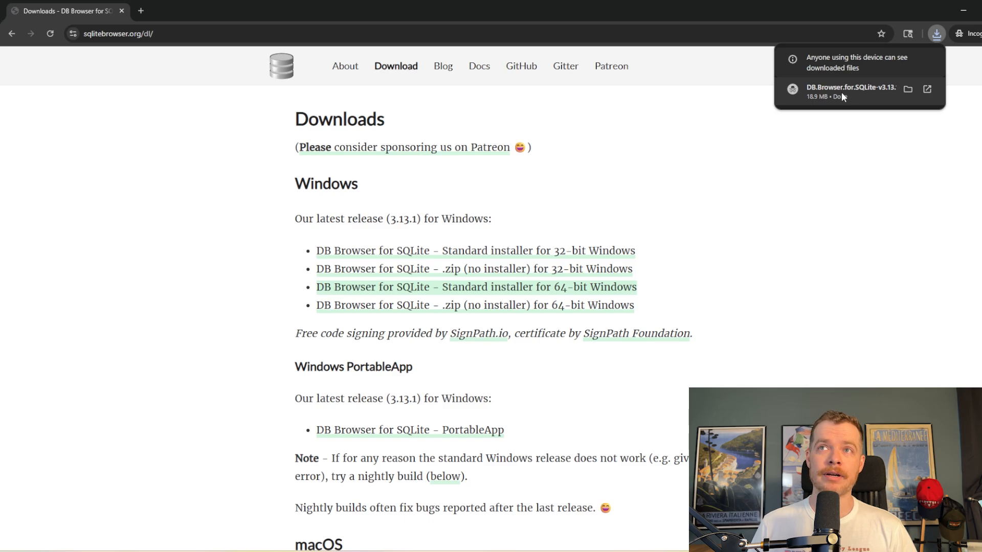
{"action": "left_click", "coordinate": [907, 89]}
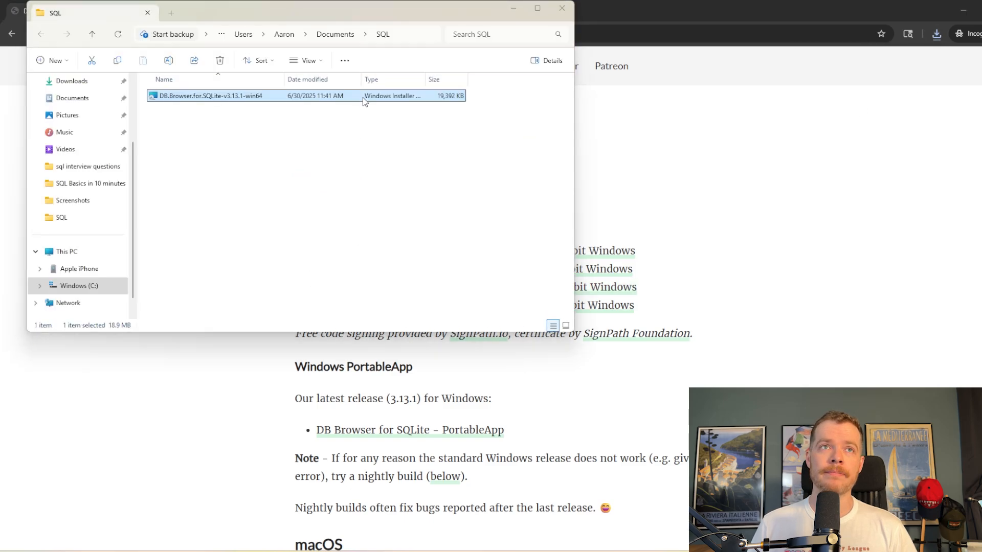
- Run the installer, accept the license, keep default shortcuts, install and finish
{"action": "double_click", "coordinate": [209, 95]}
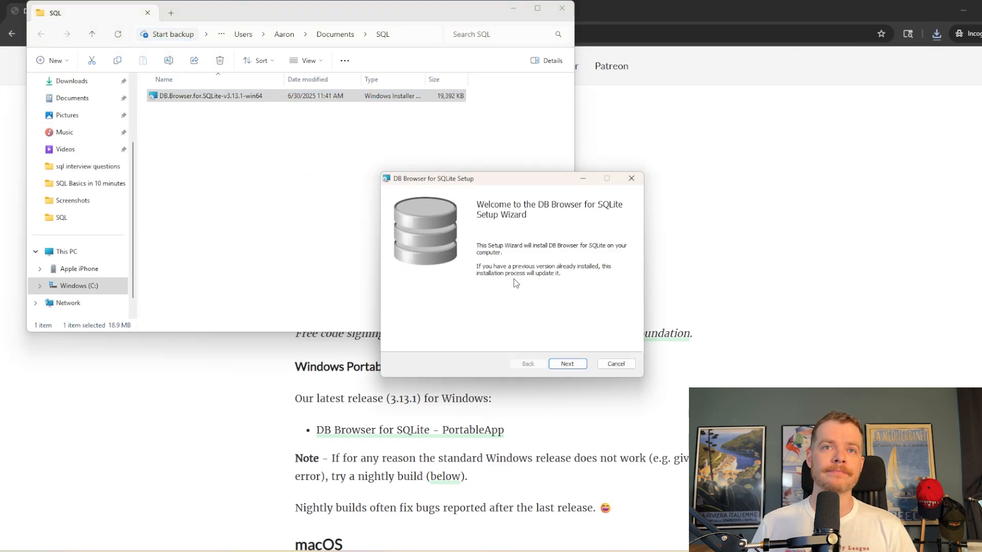
{"action": "left_click", "coordinate": [566, 363]}
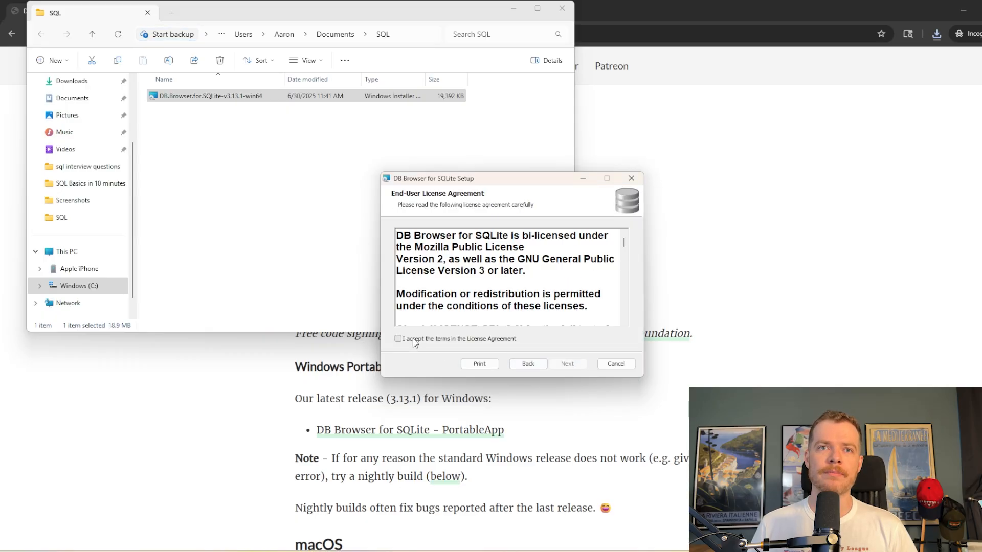
{"action": "left_click", "coordinate": [567, 364]}
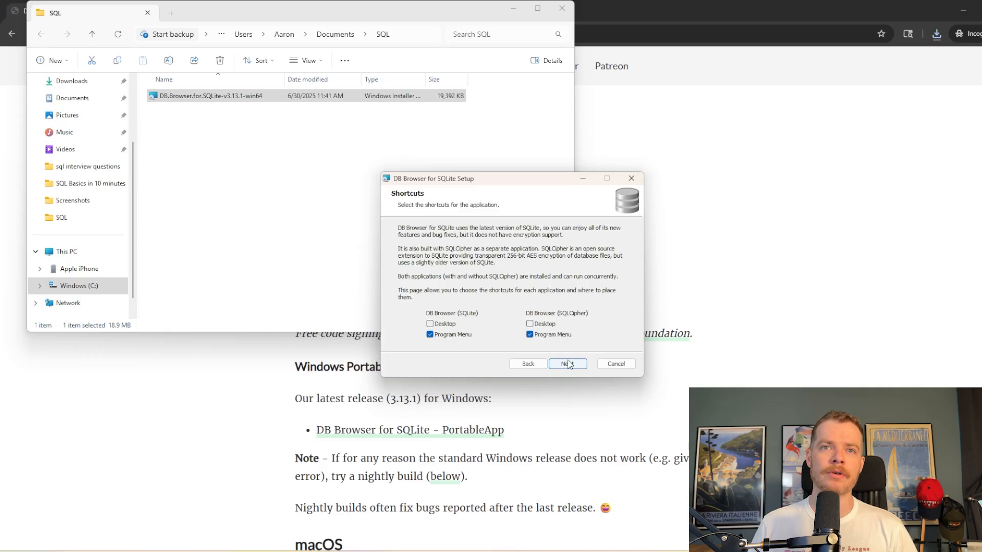
{"action": "left_click", "coordinate": [566, 363]}
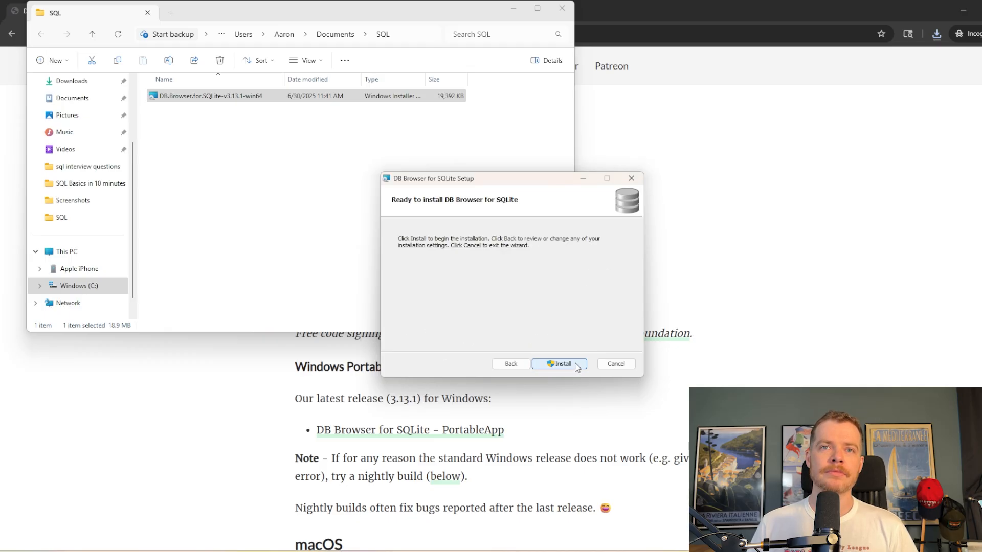
{"action": "left_click", "coordinate": [558, 364]}
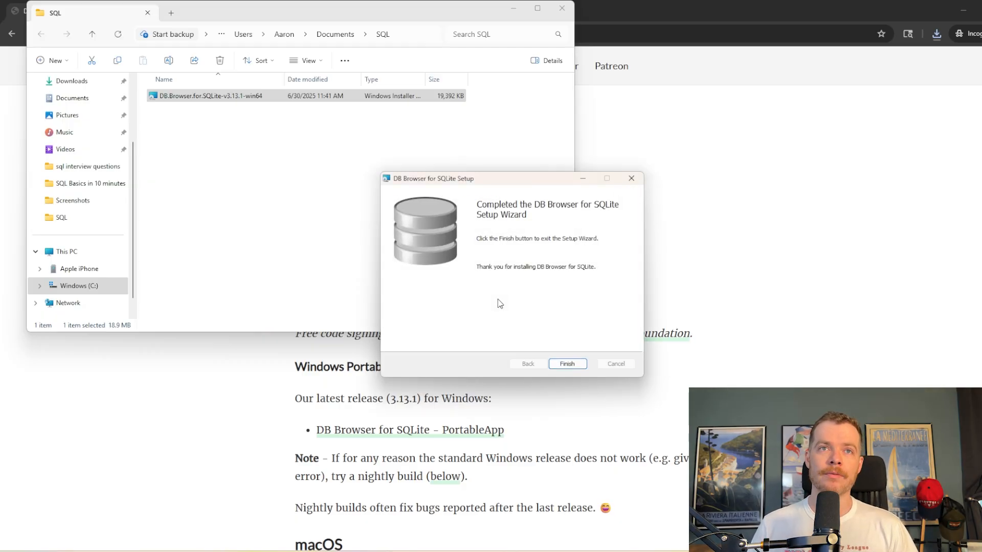
{"action": "left_click", "coordinate": [566, 364]}
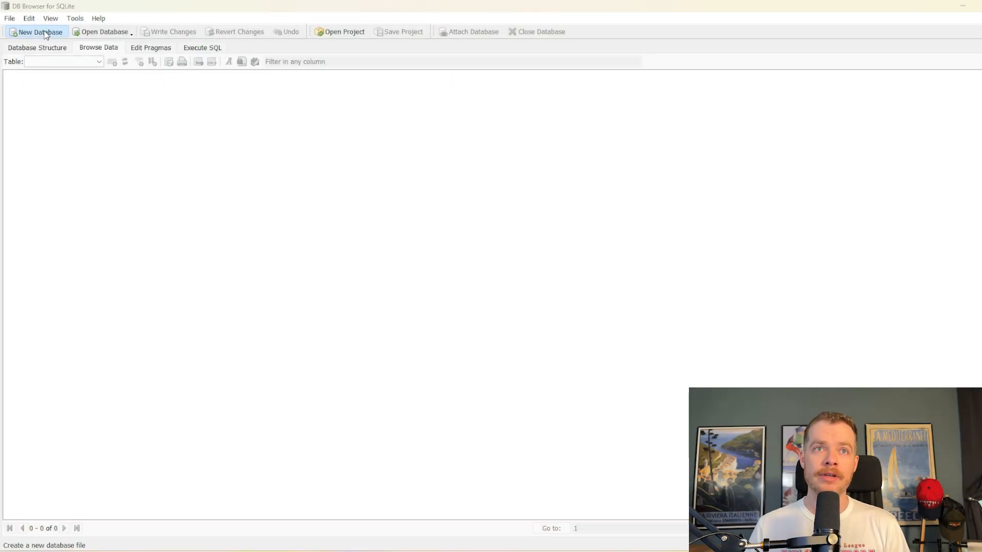
- Create a new database saved as hockey in the Documents SQL folder
{"action": "left_click", "coordinate": [36, 31]}
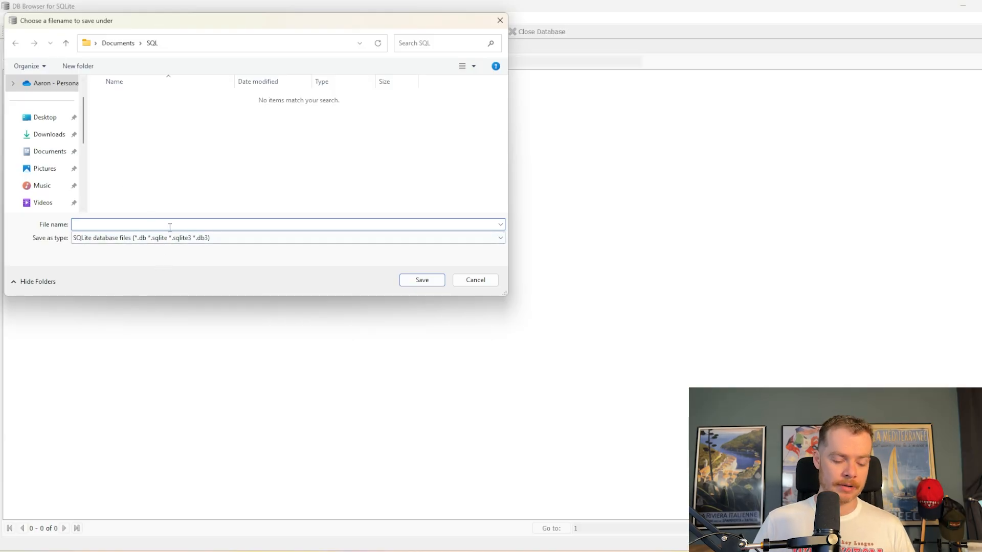
{"action": "type", "text": "hockey"}
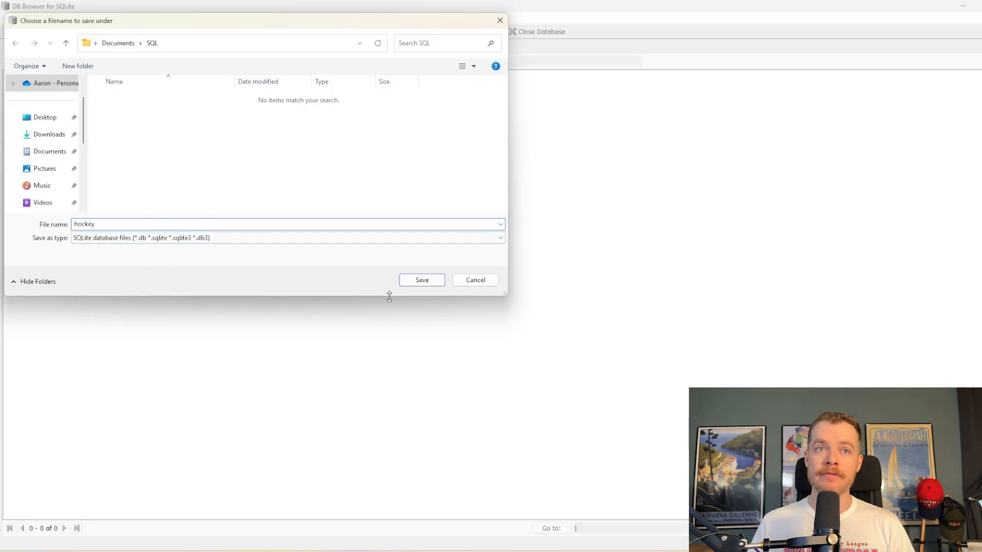
{"action": "left_click", "coordinate": [421, 280]}
{"action": "type", "text": "games"}
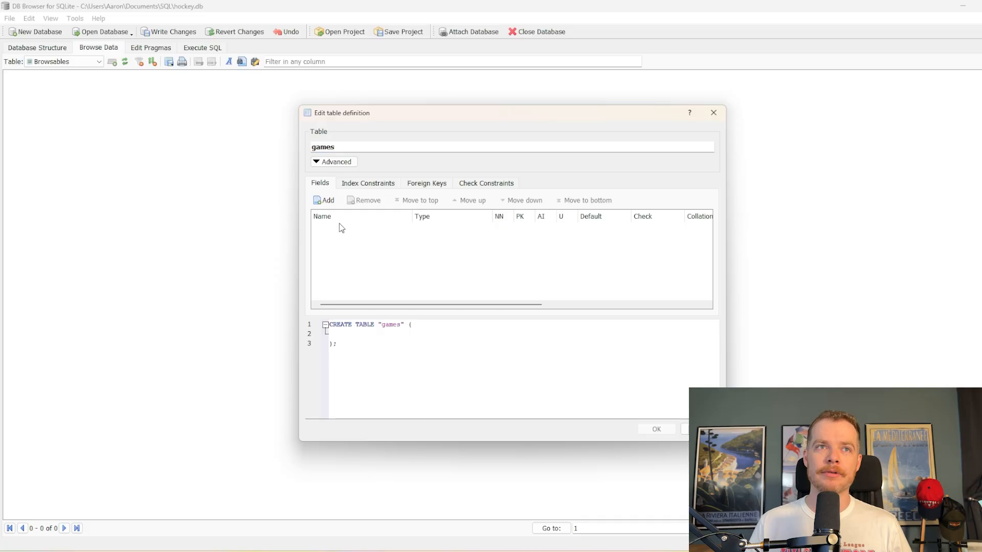
- Add a gameID field as a required auto-incrementing unique primary key
{"action": "left_click", "coordinate": [324, 200]}
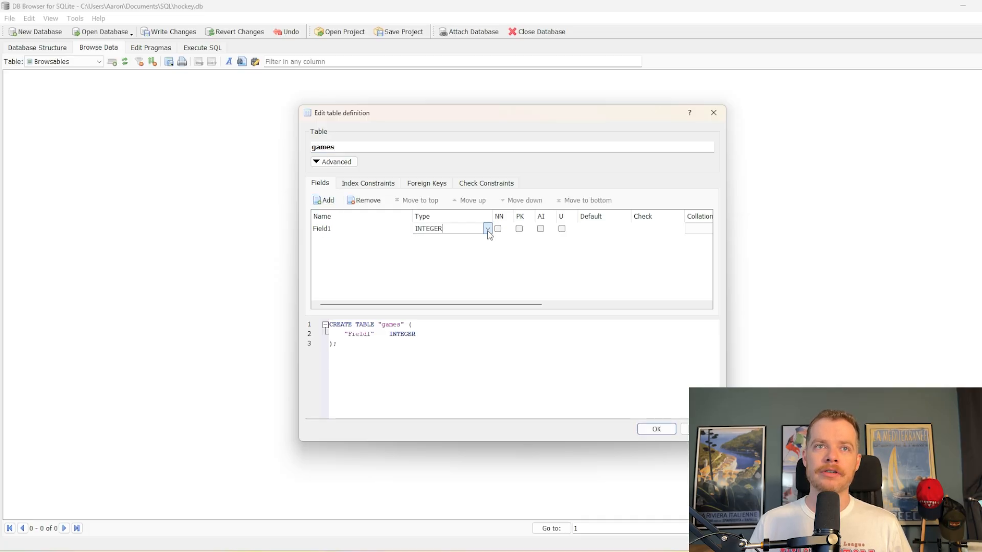
{"action": "left_click", "coordinate": [519, 228]}
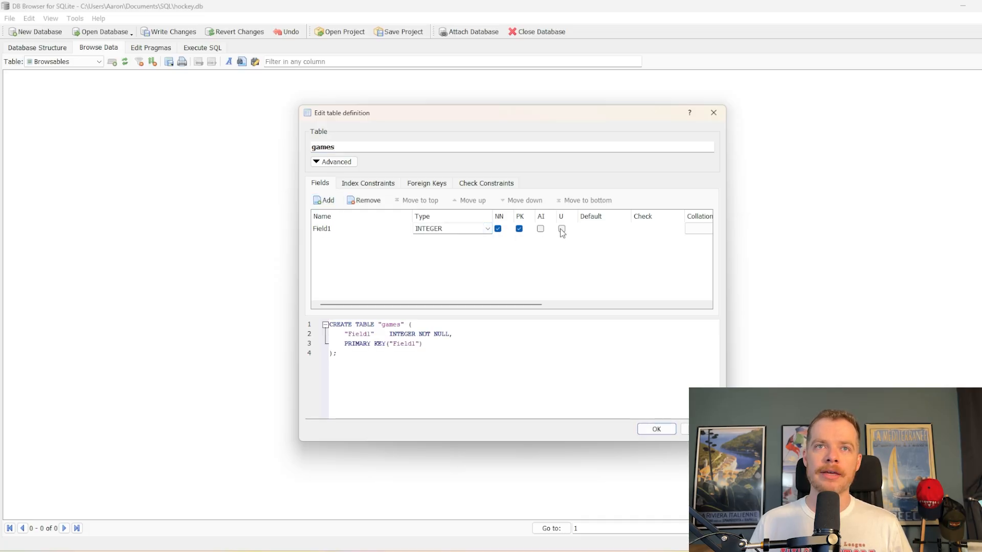
{"action": "left_click", "coordinate": [560, 228]}
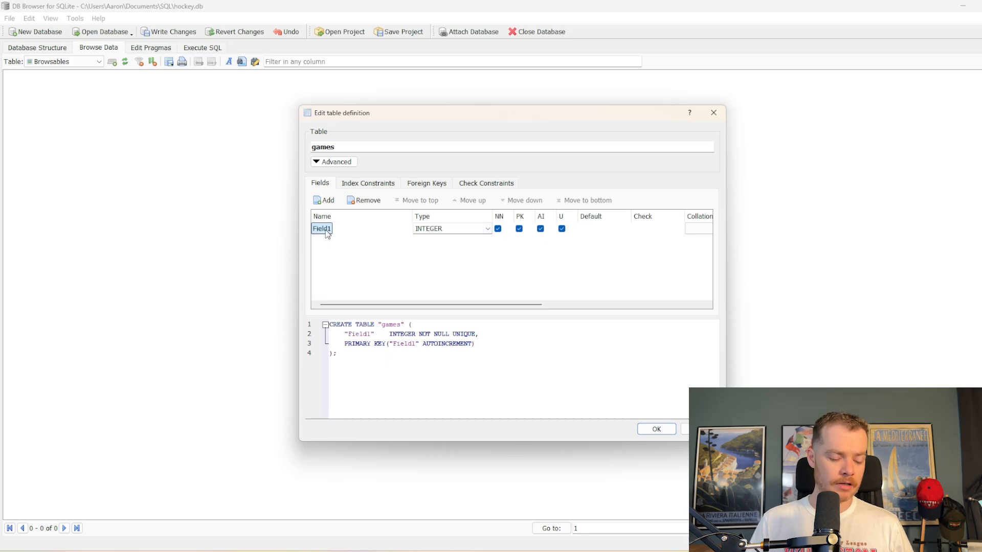
{"action": "type", "text": "gameID"}
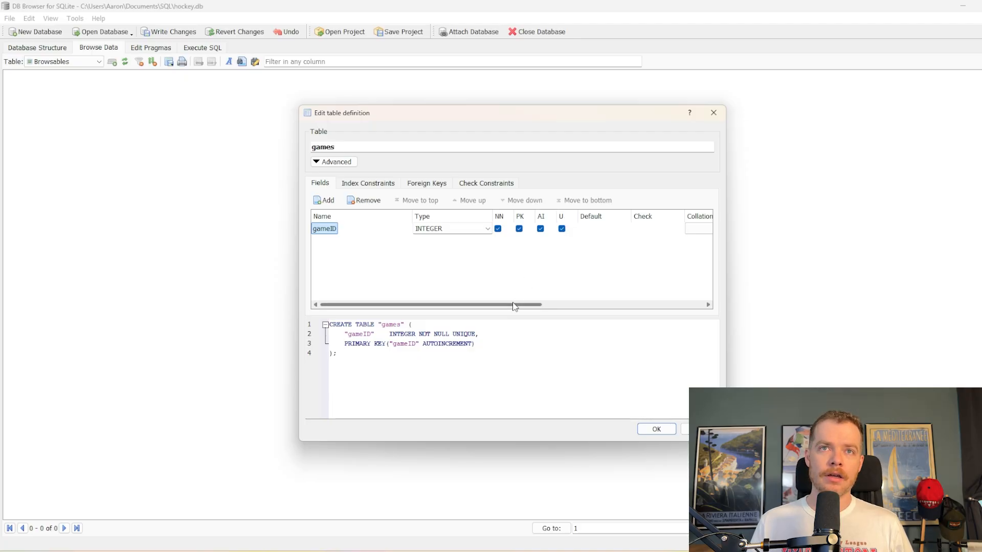
- Add TEXT fields team1, team2 and gameDate, then create the games table
{"action": "left_click", "coordinate": [323, 200]}
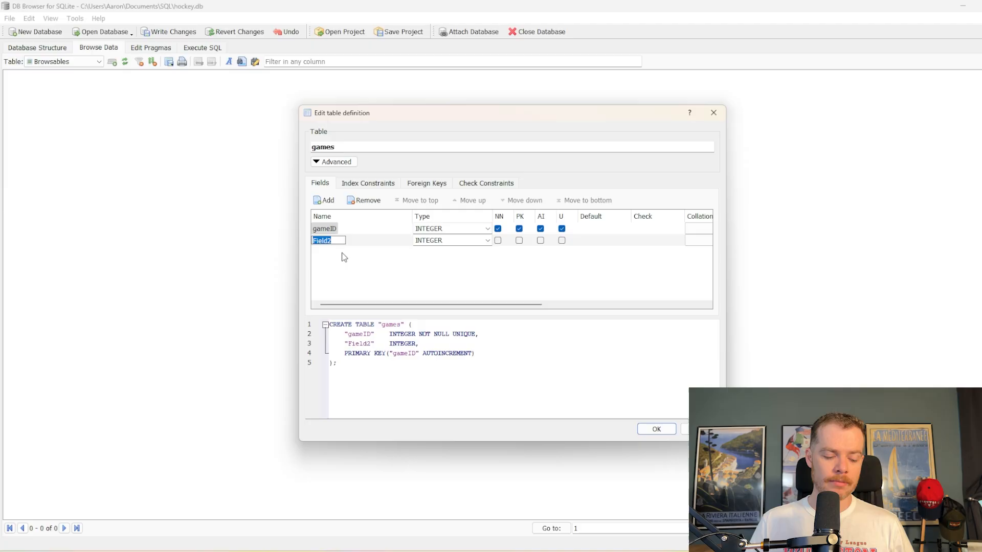
{"action": "type", "text": "team1"}
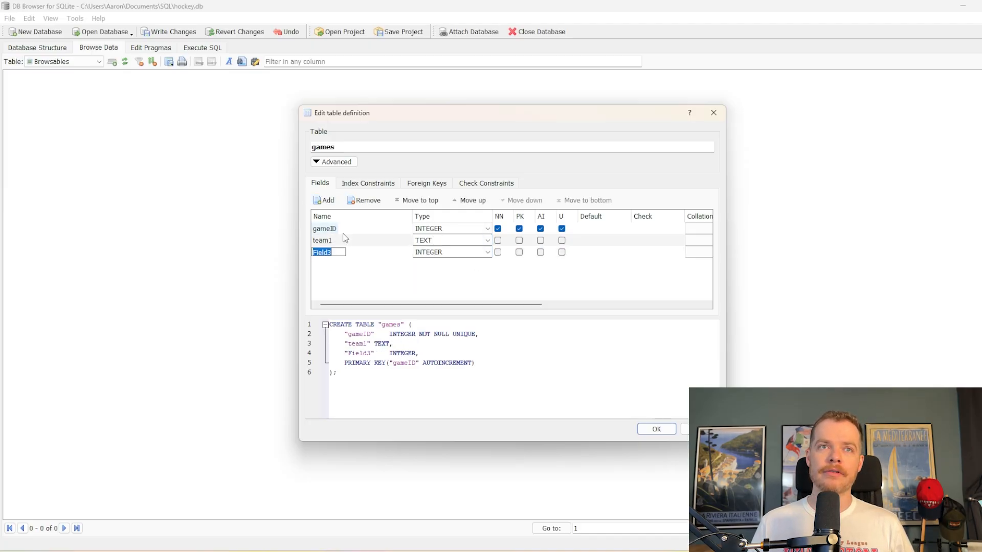
{"action": "type", "text": "team2"}
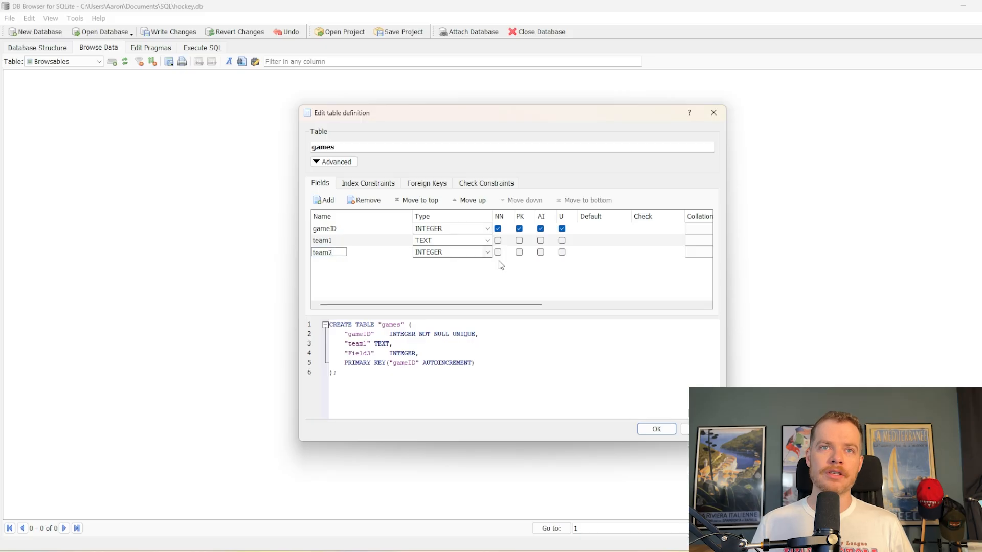
{"action": "left_click", "coordinate": [324, 200]}
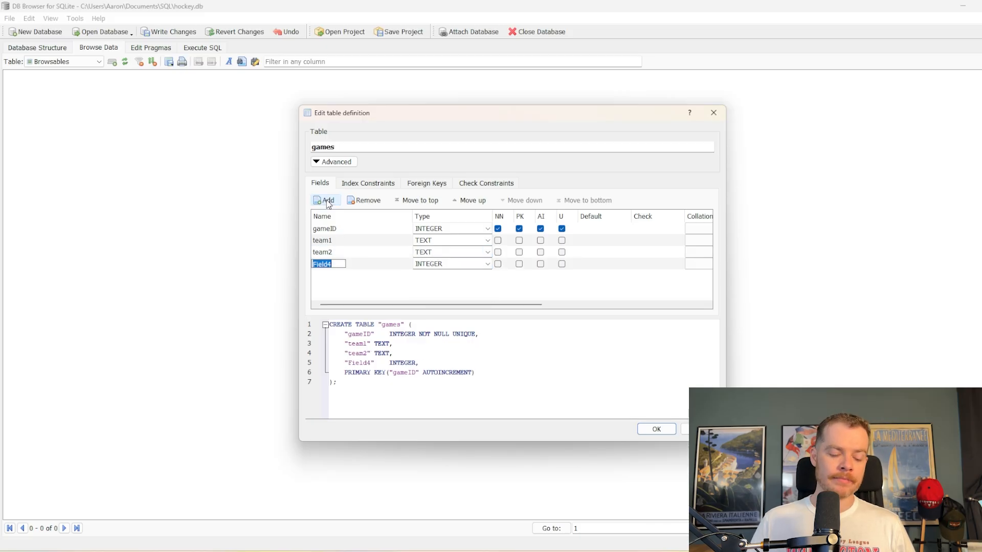
{"action": "type", "text": "gameDate"}
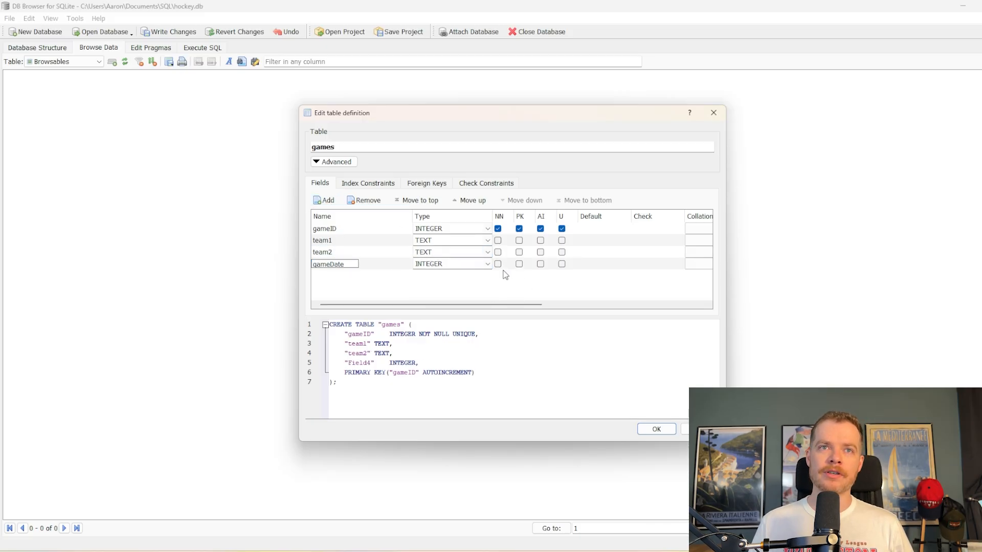
{"action": "left_click", "coordinate": [451, 264]}
{"action": "type", "text": "TEXT"}
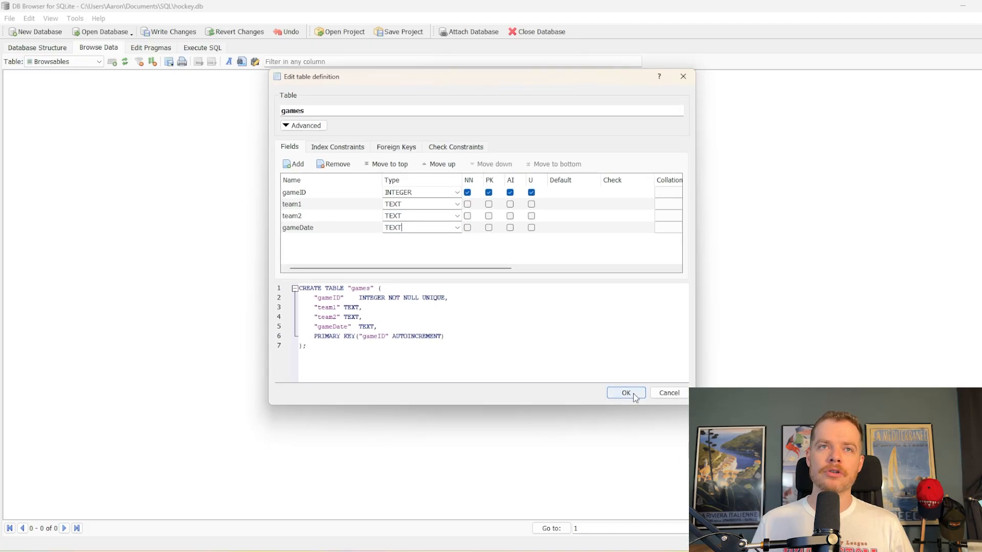
{"action": "left_click", "coordinate": [625, 393]}
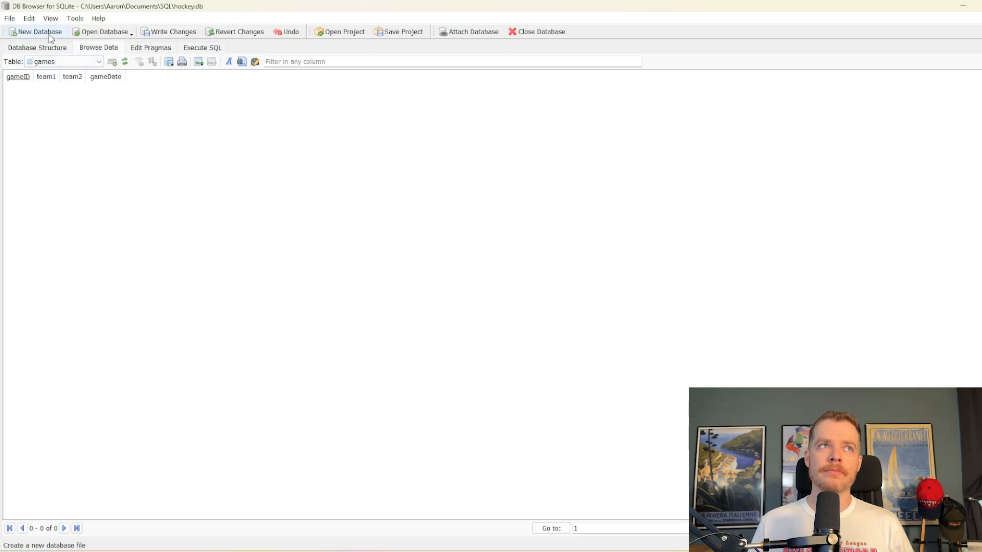
- Start a goals table whose gameID INTEGER field references the games table
{"action": "left_click", "coordinate": [37, 47]}
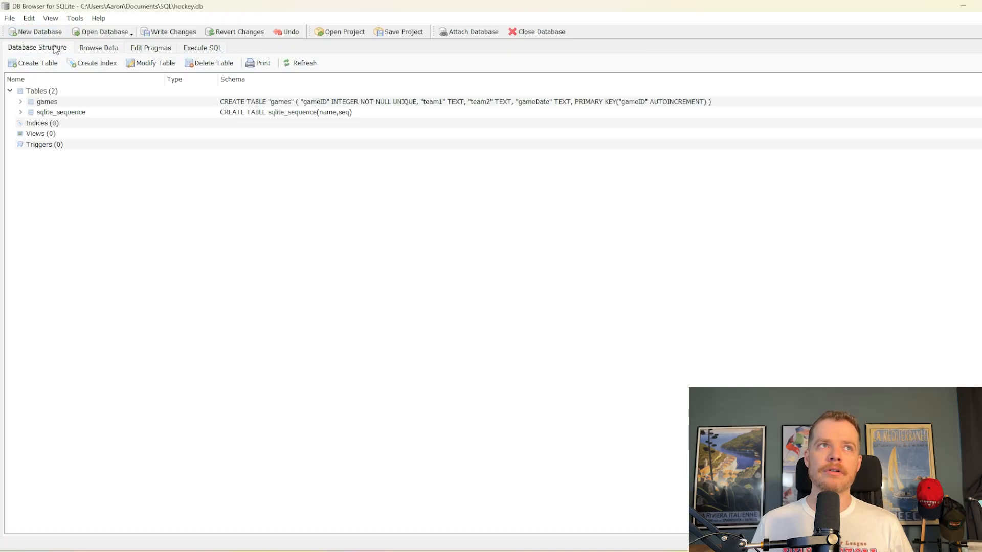
{"action": "left_click", "coordinate": [37, 62]}
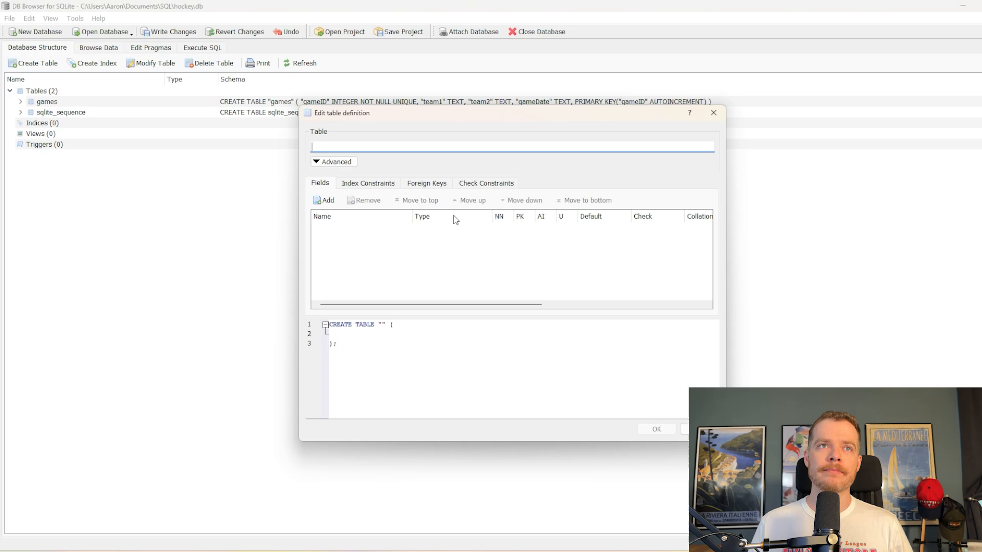
{"action": "type", "text": "goals"}
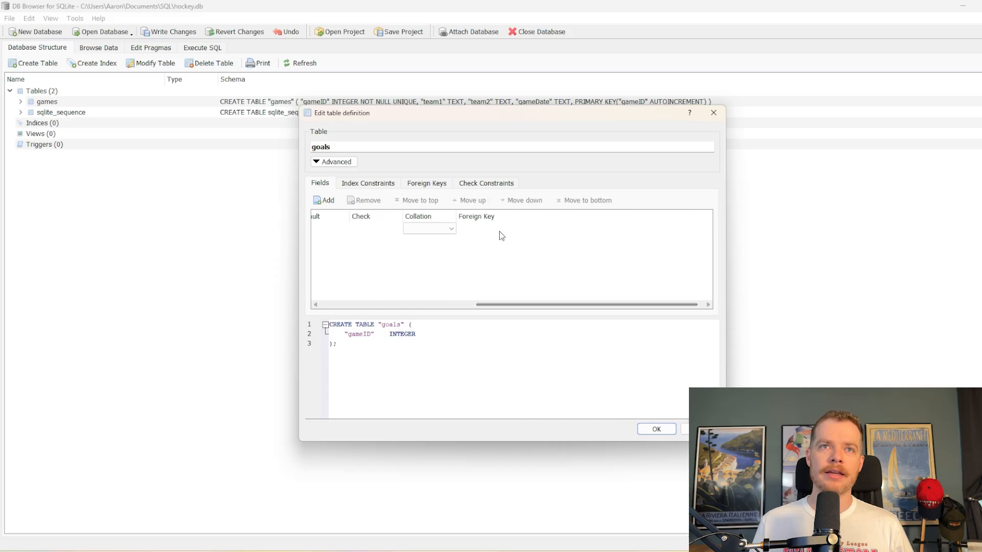
{"action": "left_click", "coordinate": [514, 228]}
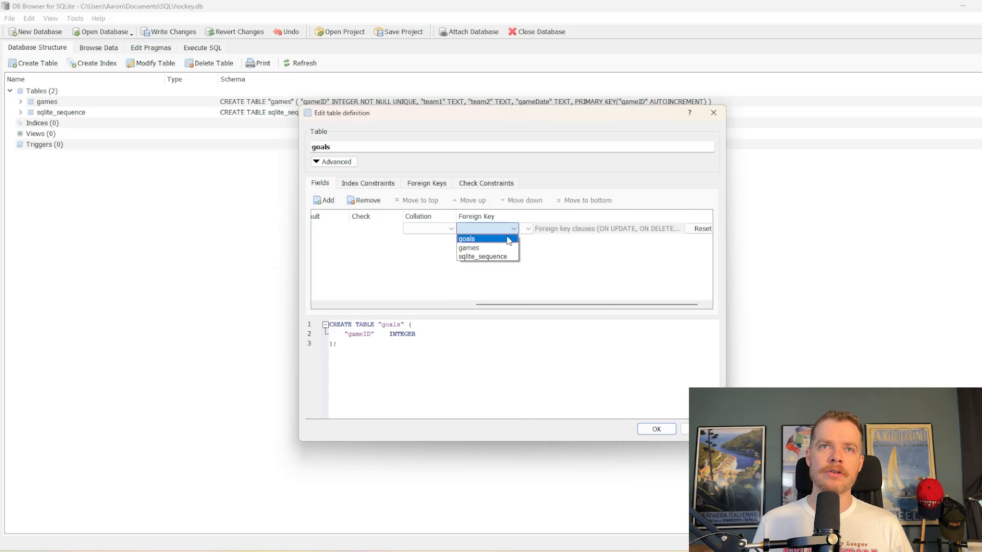
{"action": "left_click", "coordinate": [466, 238]}
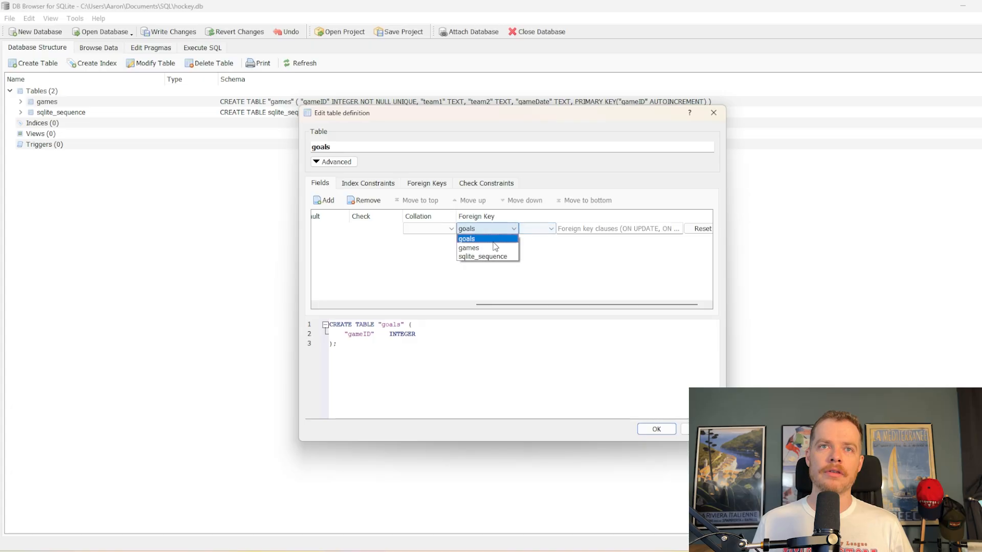
{"action": "left_click", "coordinate": [468, 248]}
{"action": "type", "text": "goalScorer"}
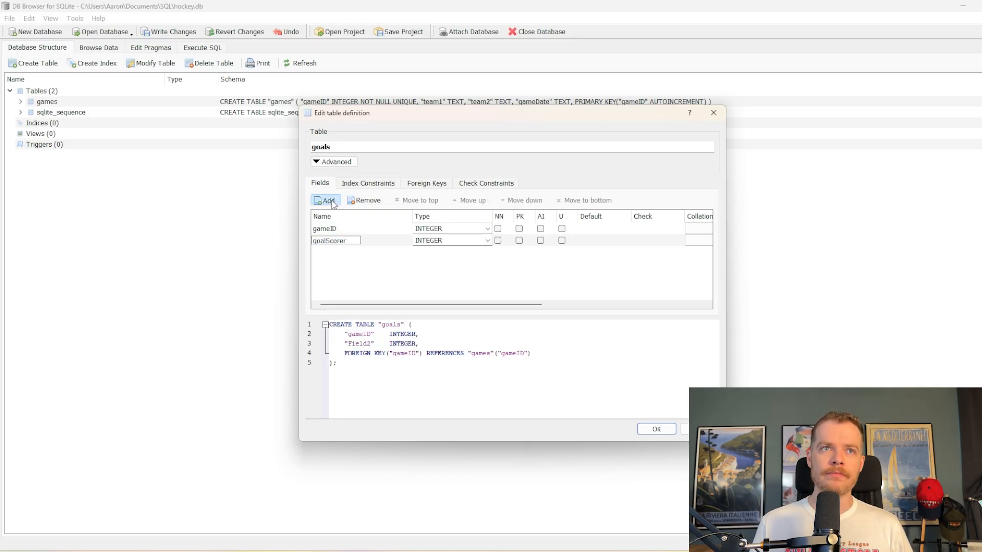
- Add TEXT fields goalScorer, team and goalTime, then create the goals table
{"action": "left_click", "coordinate": [324, 200]}
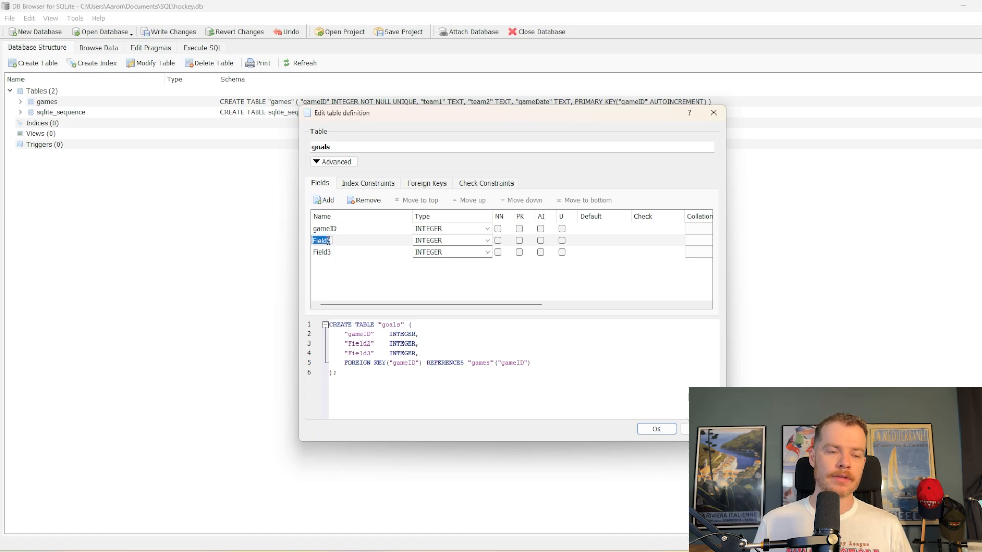
{"action": "type", "text": "goalscorer"}
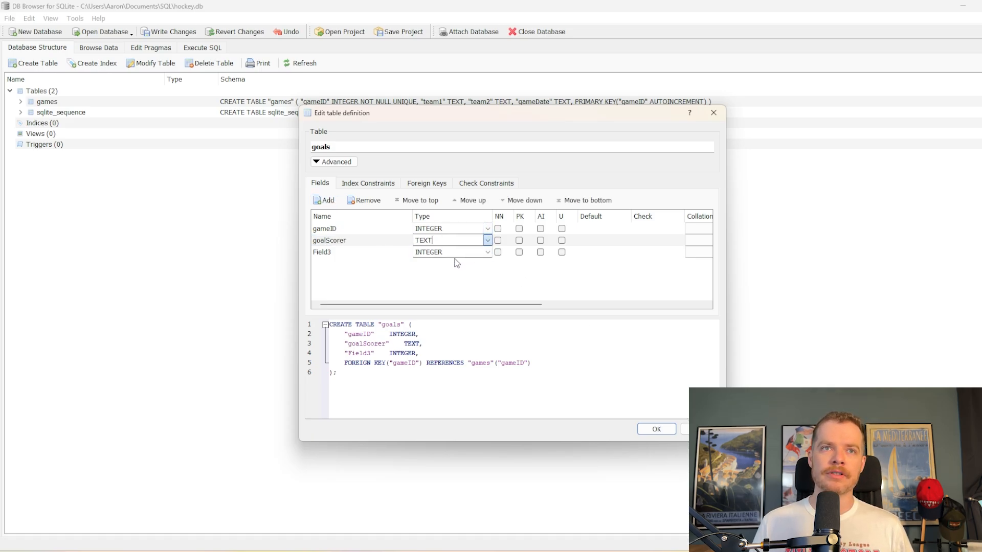
{"action": "type", "text": "team"}
{"action": "left_click", "coordinate": [453, 252]}
{"action": "type", "text": "TEXT"}
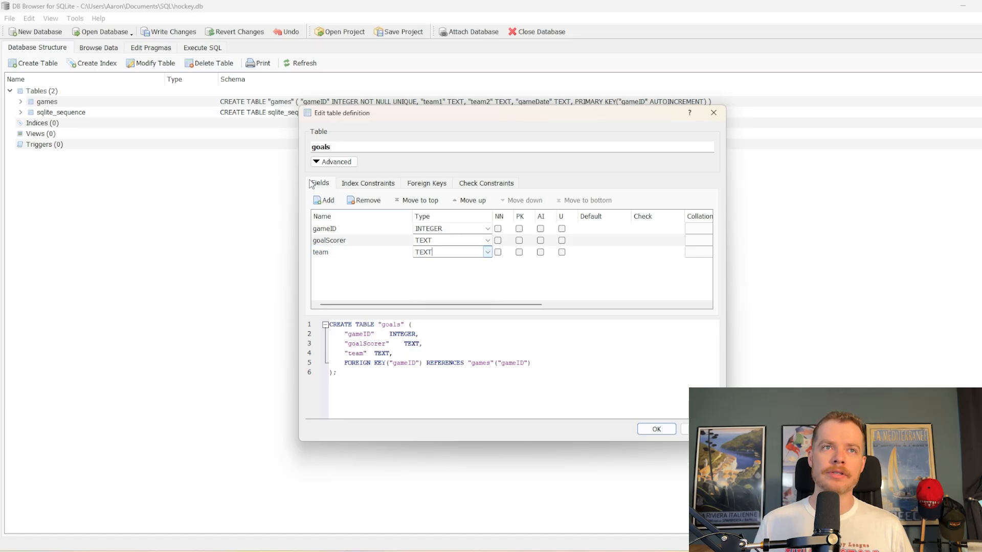
{"action": "type", "text": "goal"}
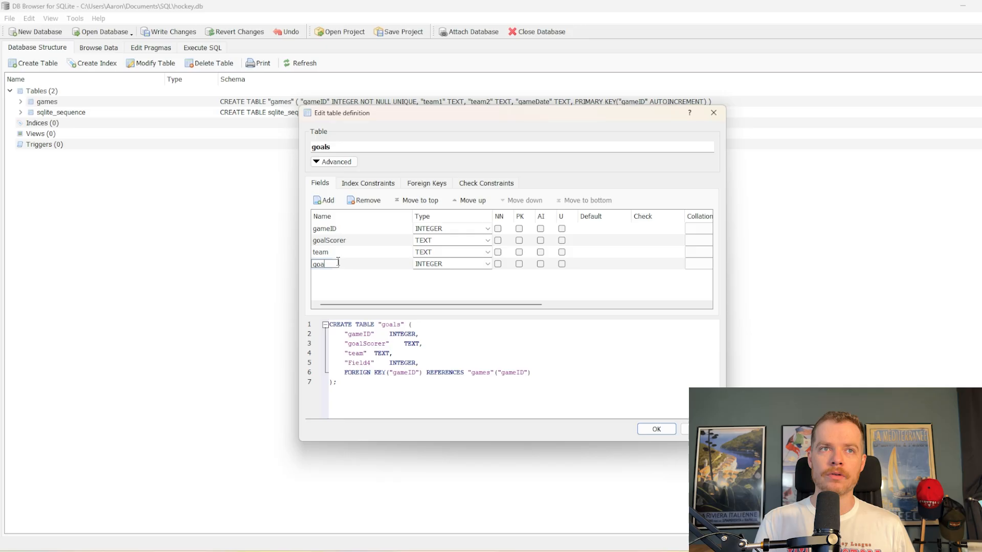
{"action": "left_click", "coordinate": [488, 264]}
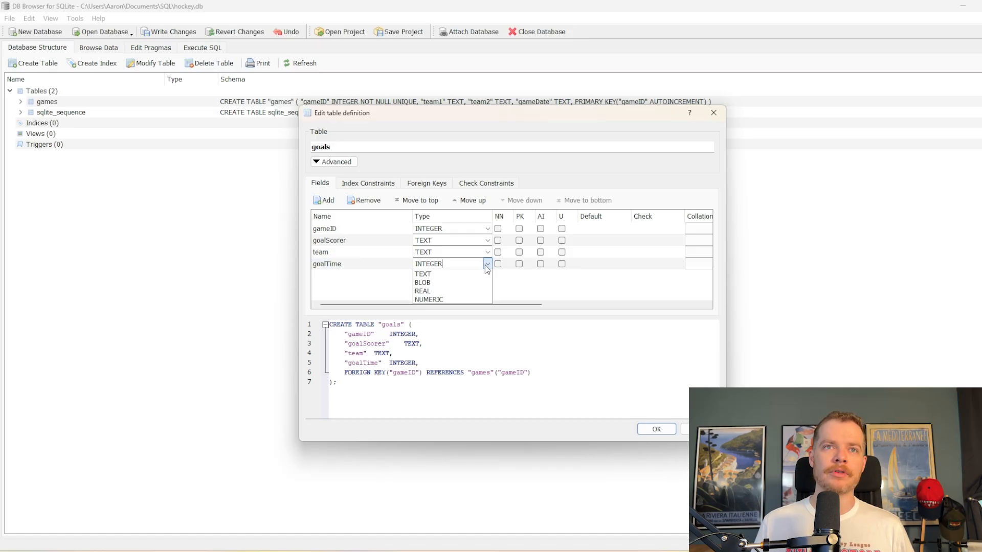
{"action": "left_click", "coordinate": [423, 274]}
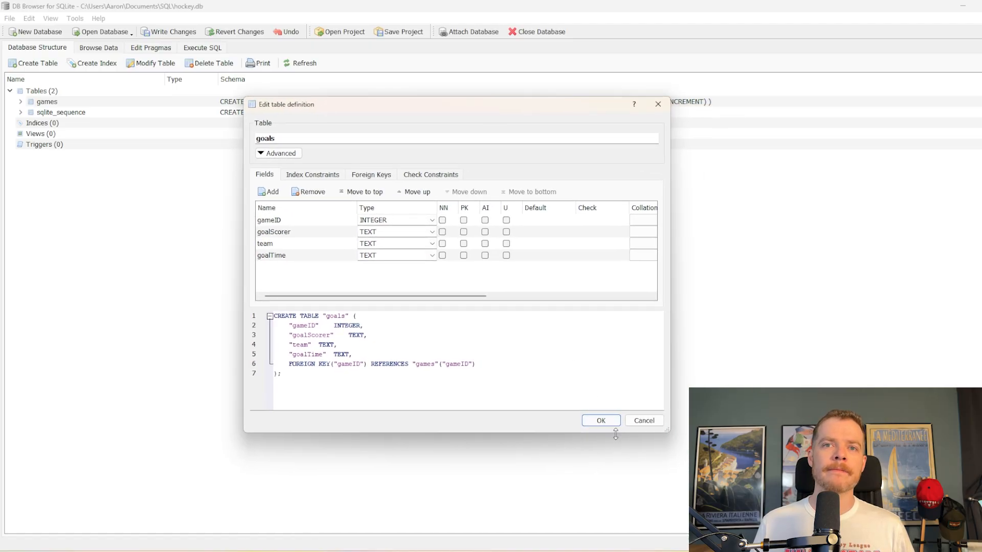
{"action": "left_click", "coordinate": [600, 420]}
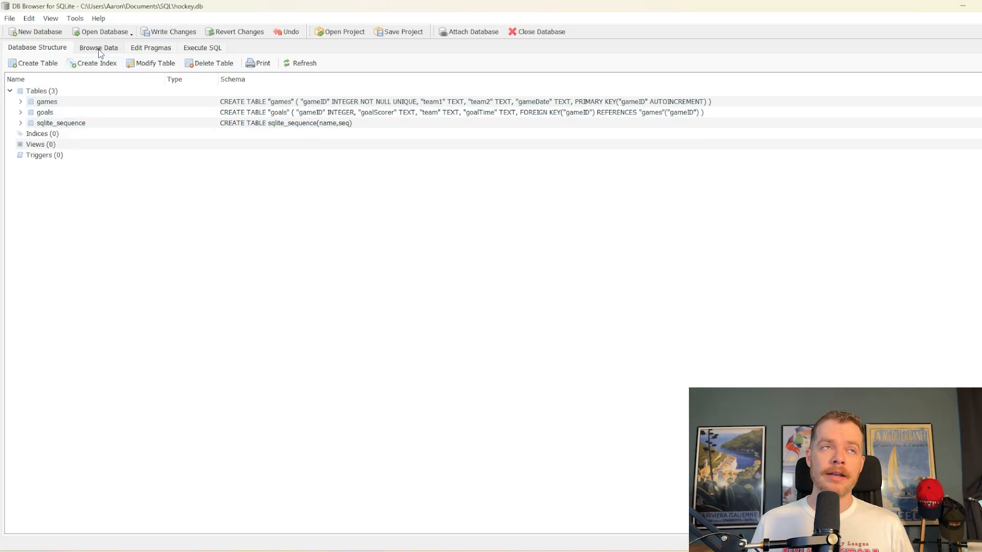
- In Browse Data, add game 1: Capitals vs Bruins on 2025-01-01
{"action": "left_click", "coordinate": [98, 47]}
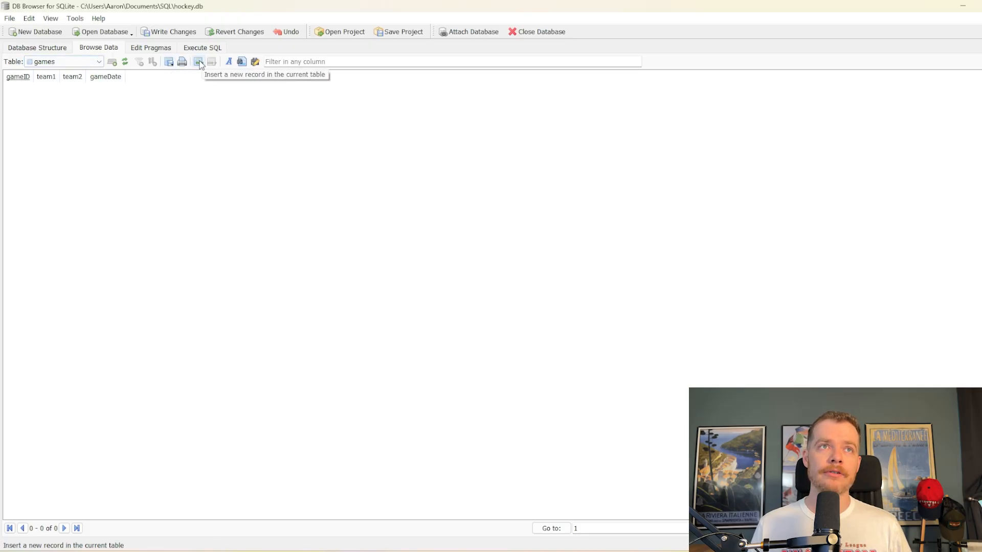
{"action": "left_click", "coordinate": [198, 62]}
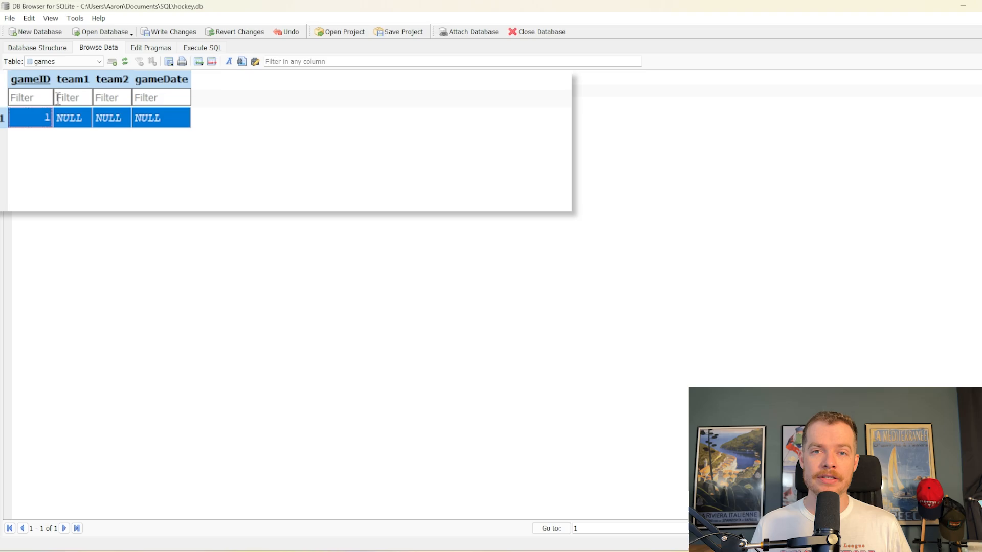
{"action": "double_click", "coordinate": [73, 117]}
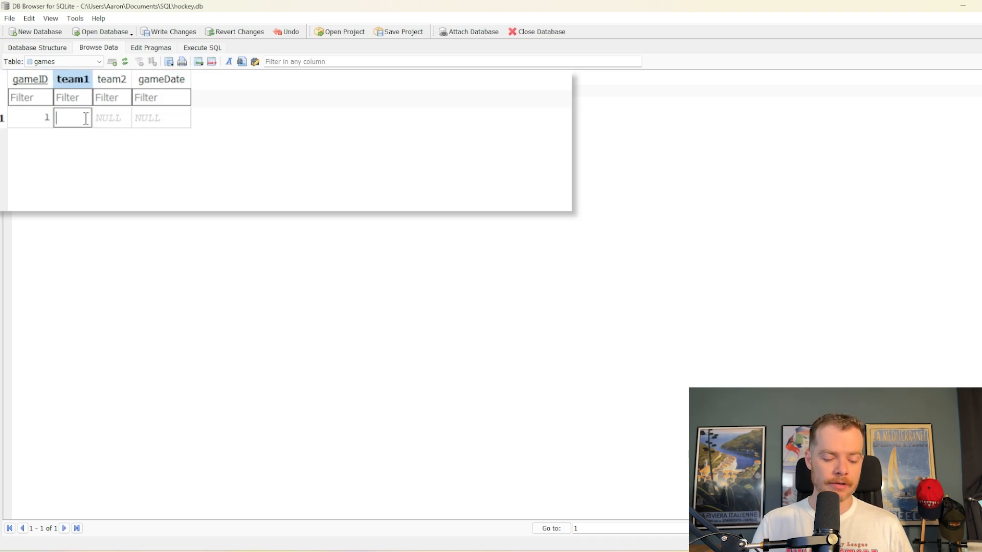
{"action": "type", "text": "Capital"}
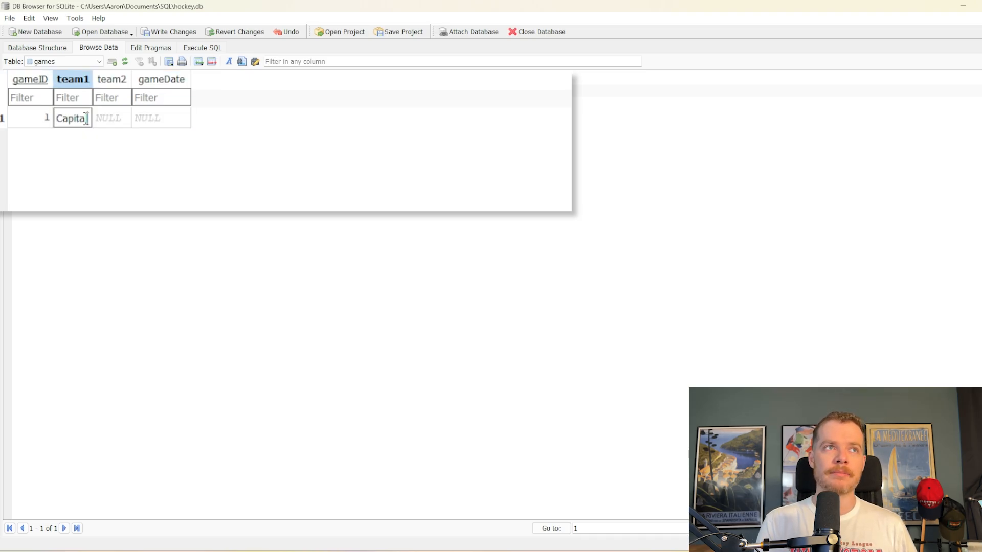
{"action": "type", "text": "Bruins"}
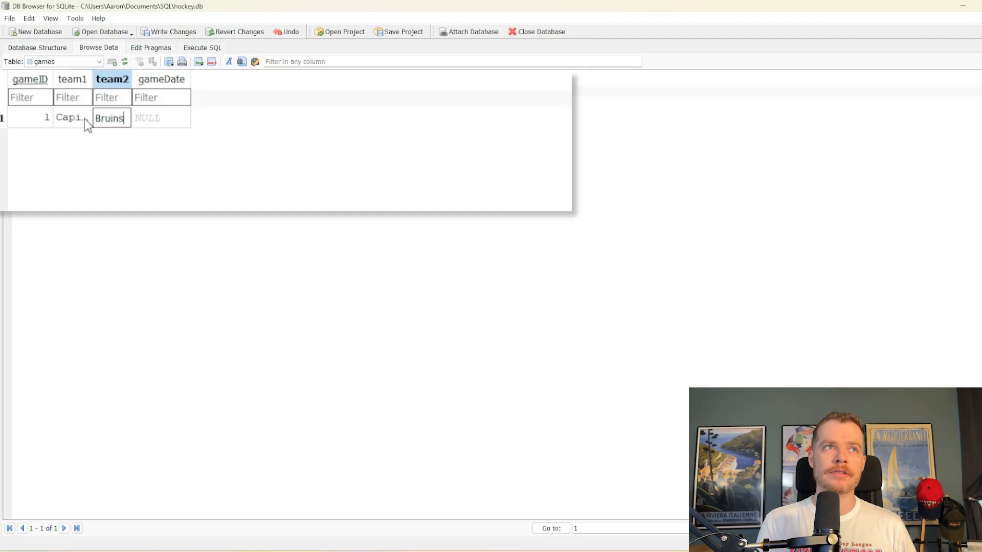
{"action": "type", "text": "2025-01..."}
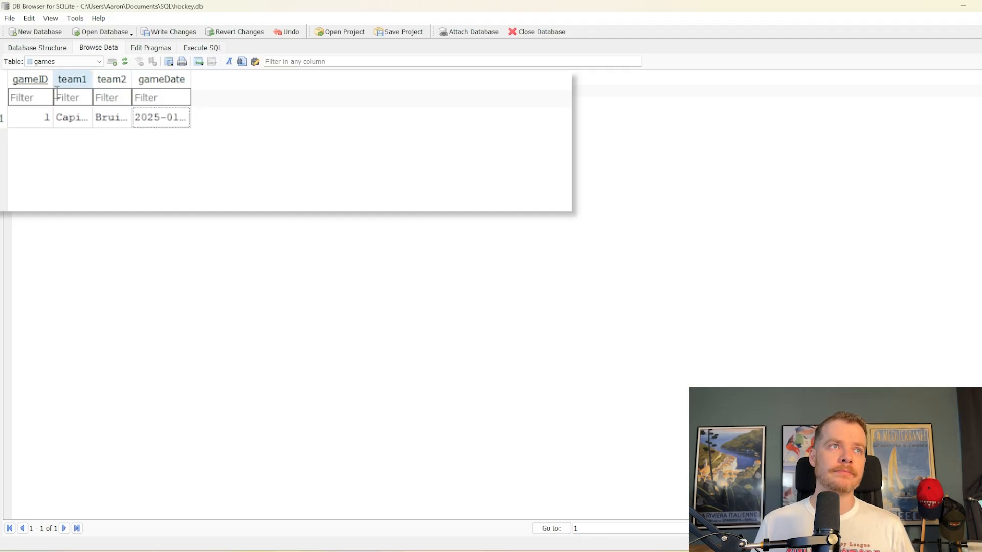
- Add games Rangers vs Stars on 2025-01-01 and Islanders vs Sharks on 2025-01-02
{"action": "left_click", "coordinate": [29, 117]}
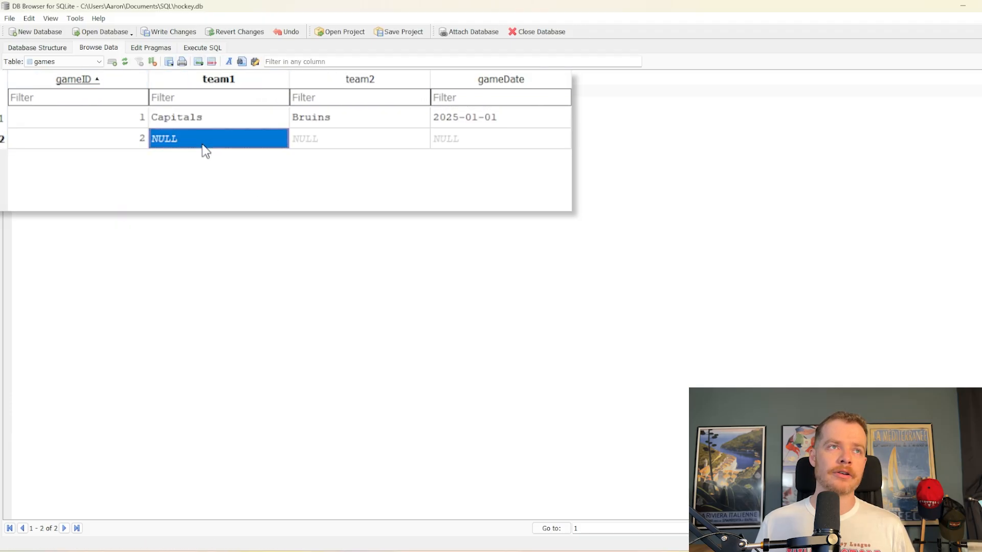
{"action": "type", "text": "St"}
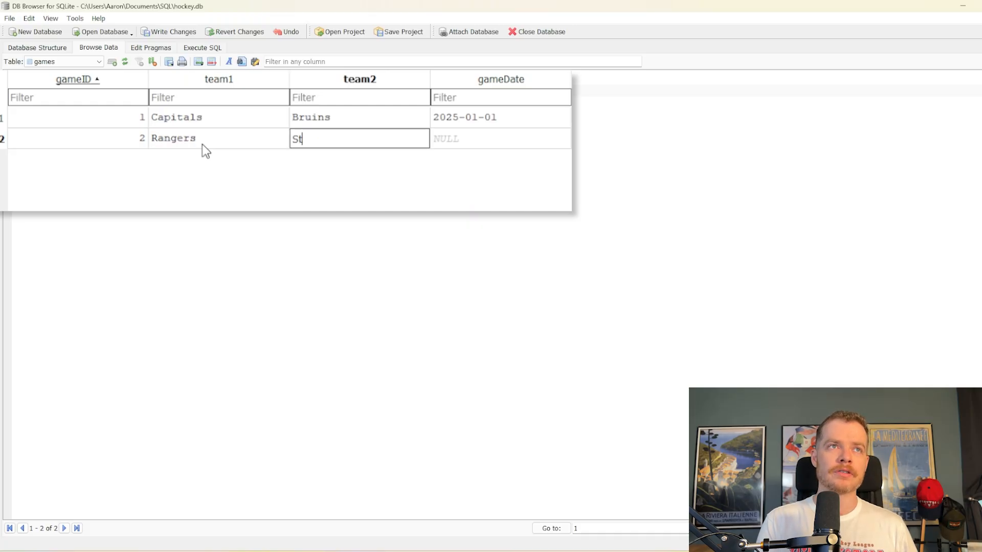
{"action": "type", "text": "2025-01-01"}
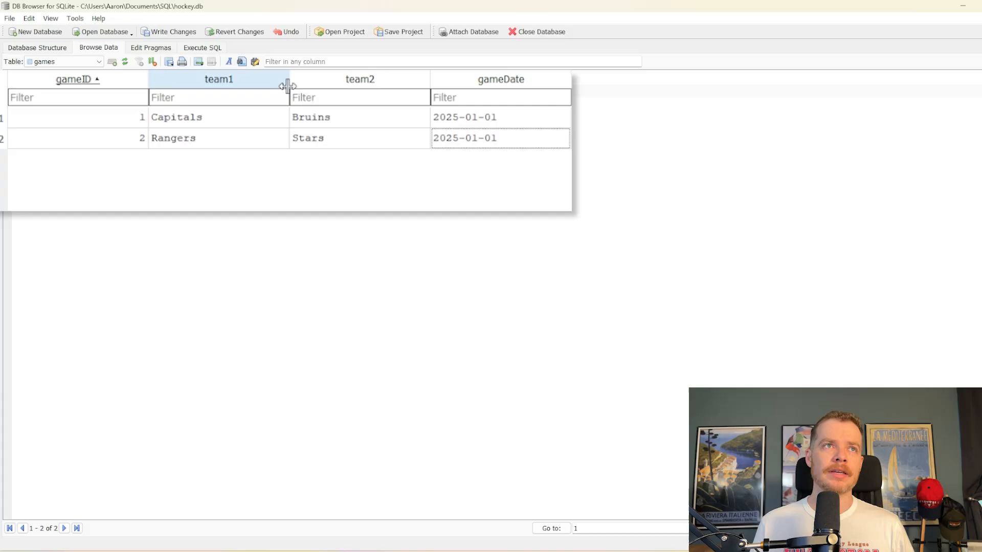
{"action": "type", "text": "Islanders"}
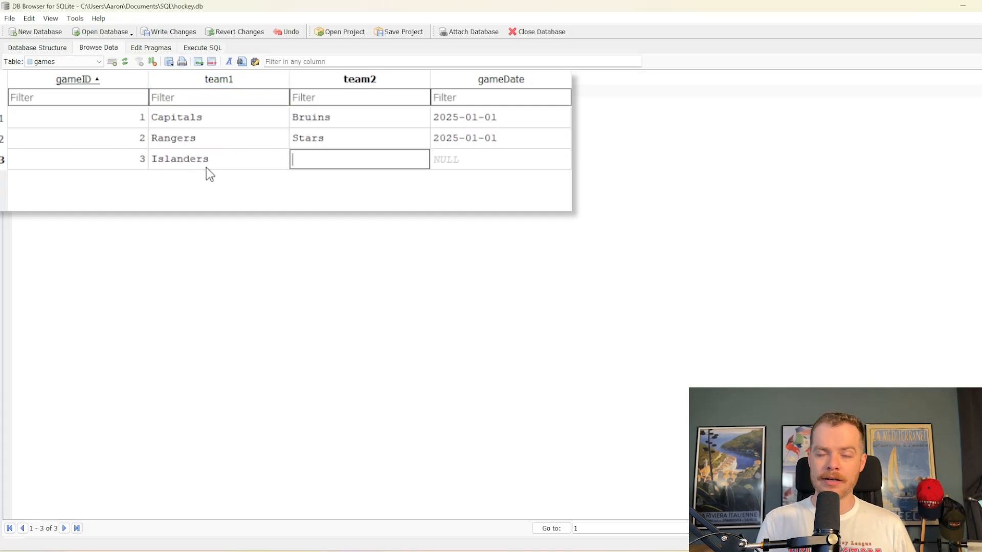
{"action": "type", "text": "Sharks"}
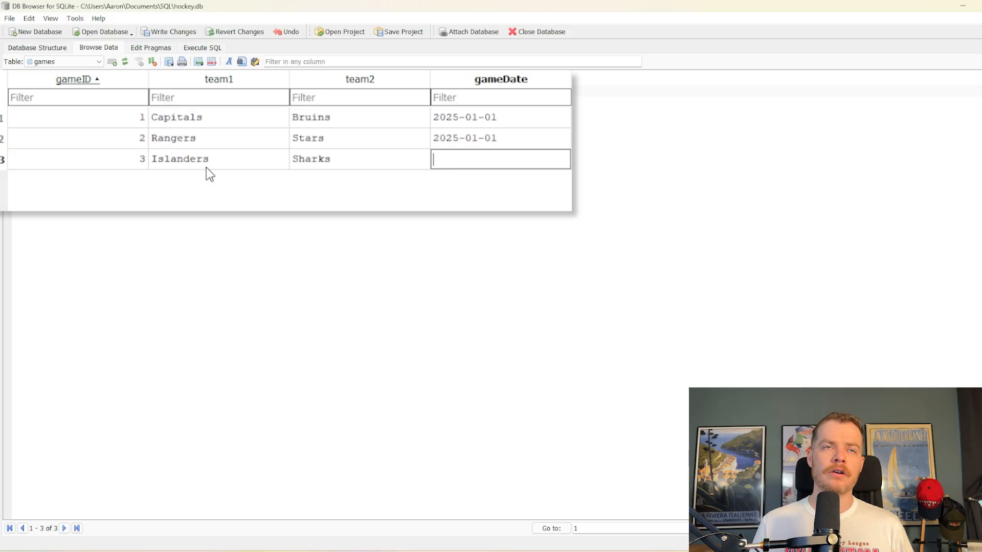
{"action": "type", "text": "2025-01-02"}
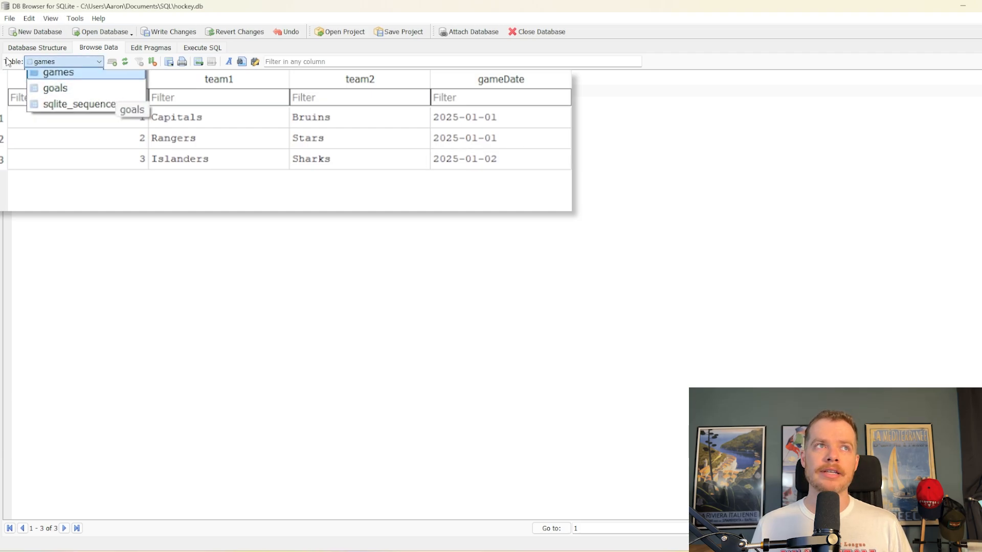
- In the goals table, enter game 1 goal: Ovechkin, Capitals, 12:01
{"action": "left_click", "coordinate": [55, 88]}
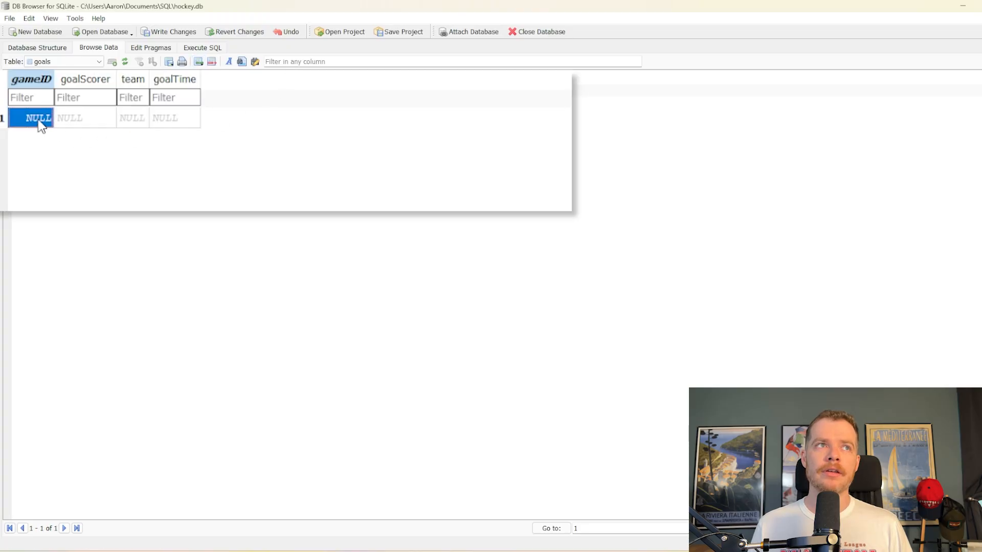
{"action": "left_click", "coordinate": [30, 117]}
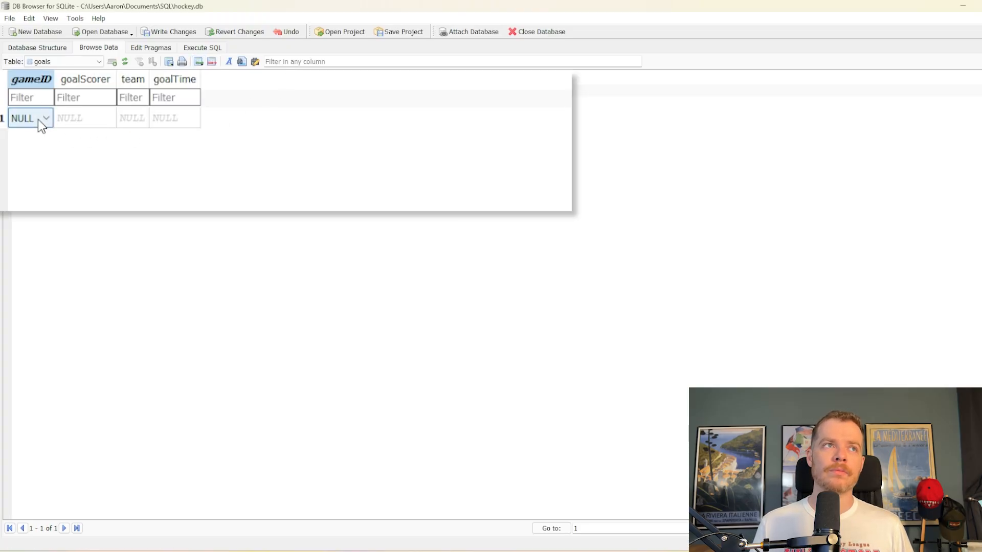
{"action": "left_click", "coordinate": [45, 118]}
{"action": "type", "text": "O"}
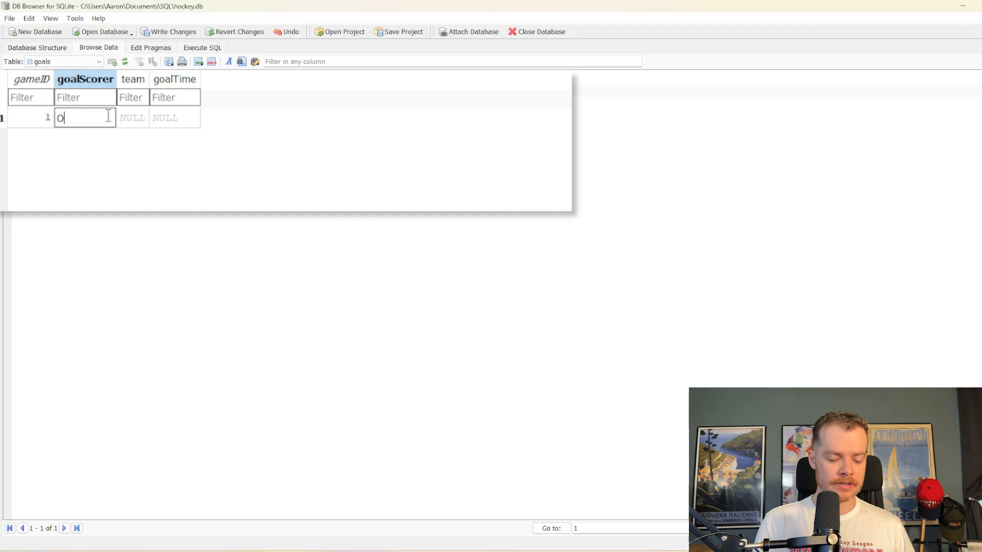
{"action": "type", "text": "vechkin"}
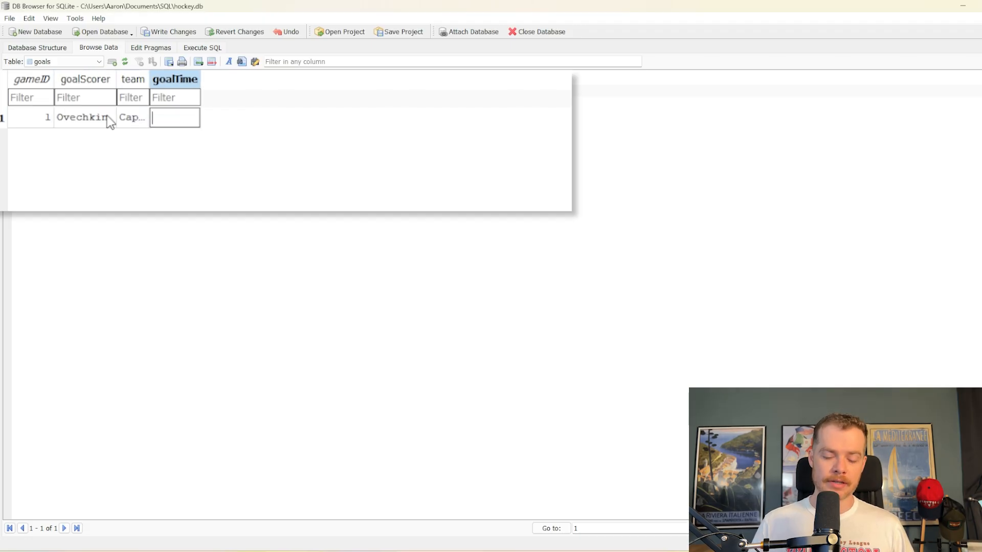
{"action": "type", "text": "12:01"}
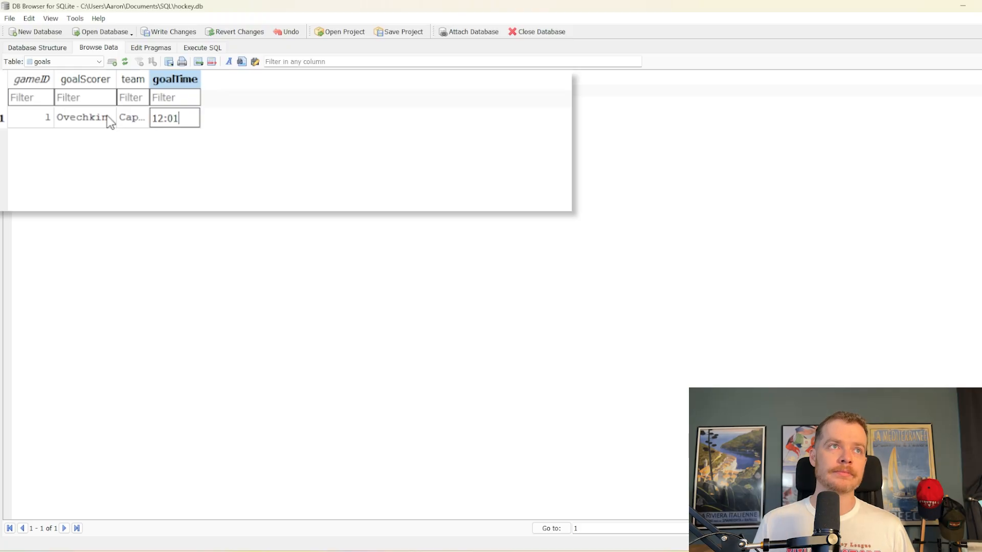
{"action": "left_click", "coordinate": [167, 118]}
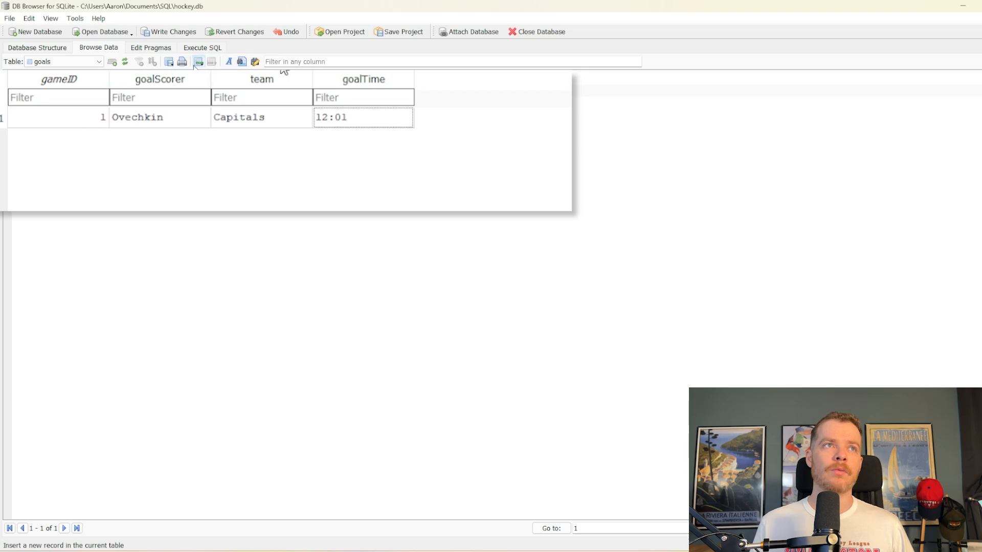
- Add a second goal record for game 2: Panarin, Rangers, at 5:21
{"action": "left_click", "coordinate": [198, 61]}
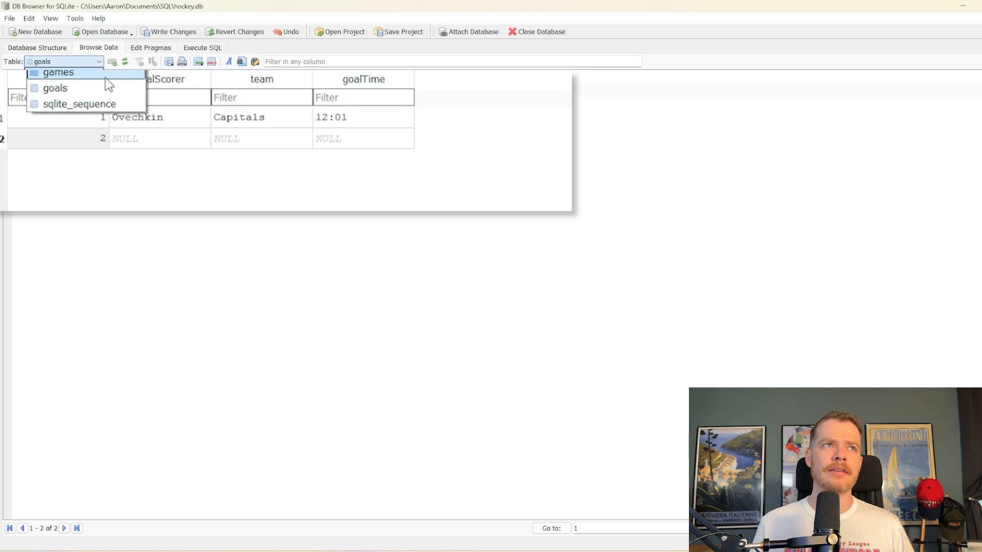
{"action": "left_click", "coordinate": [57, 72]}
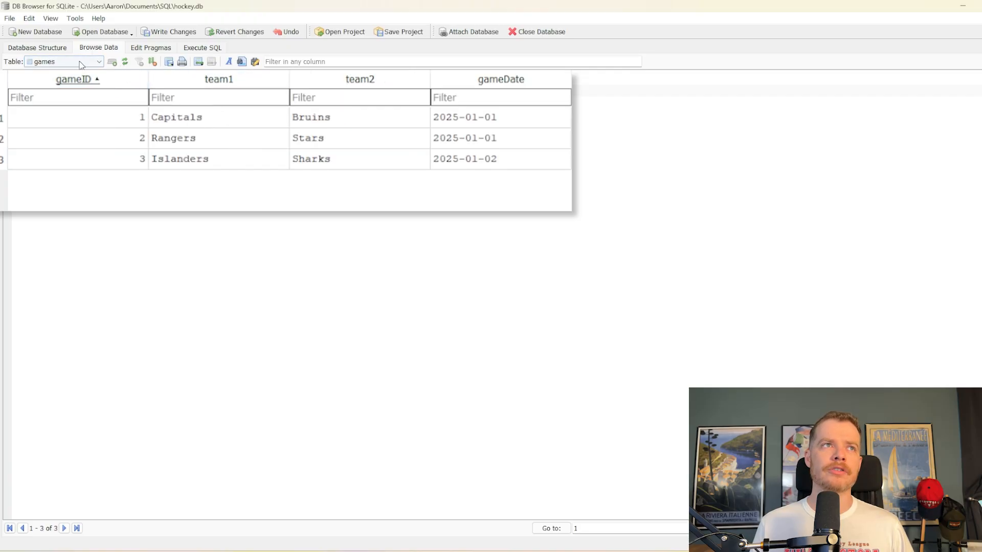
{"action": "left_click", "coordinate": [62, 61]}
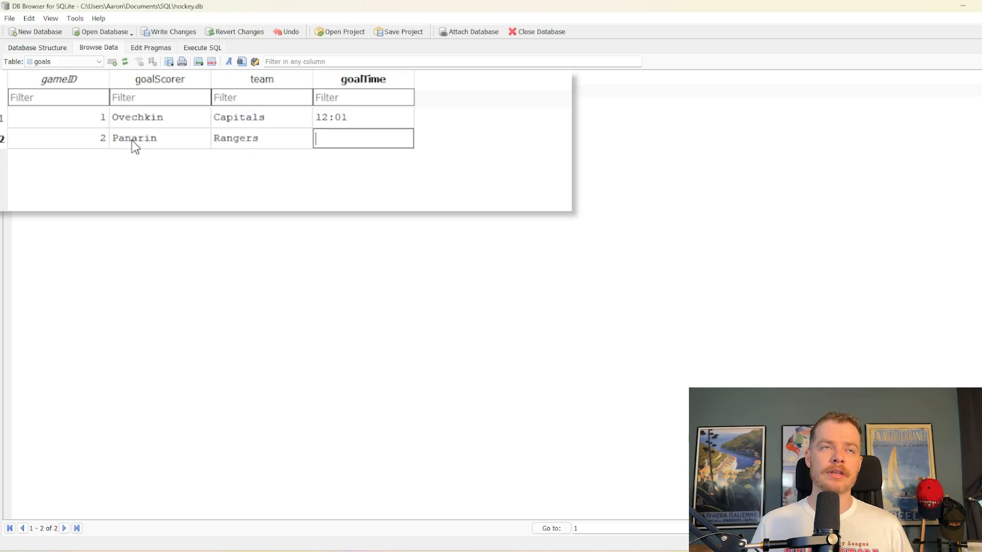
{"action": "type", "text": "5"}
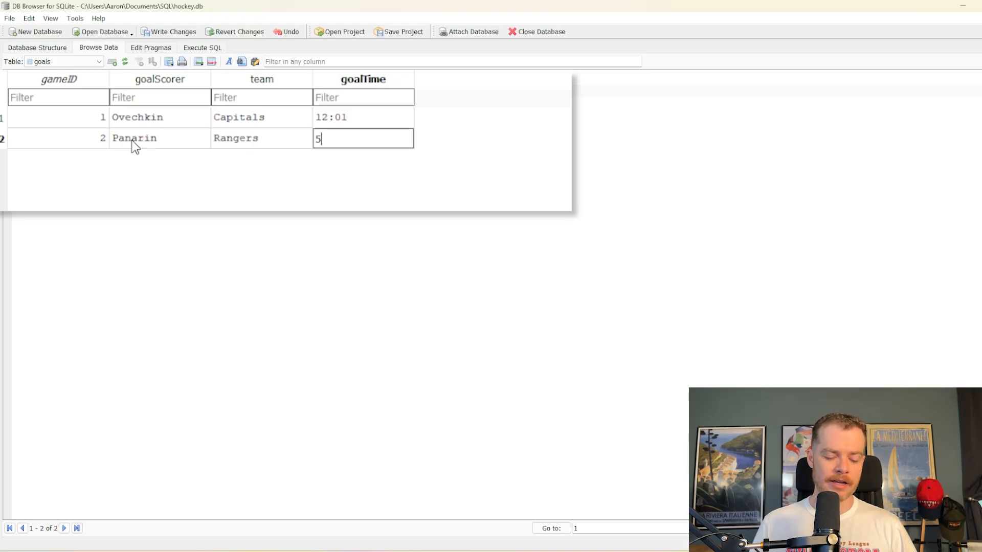
{"action": "type", "text": ":21"}
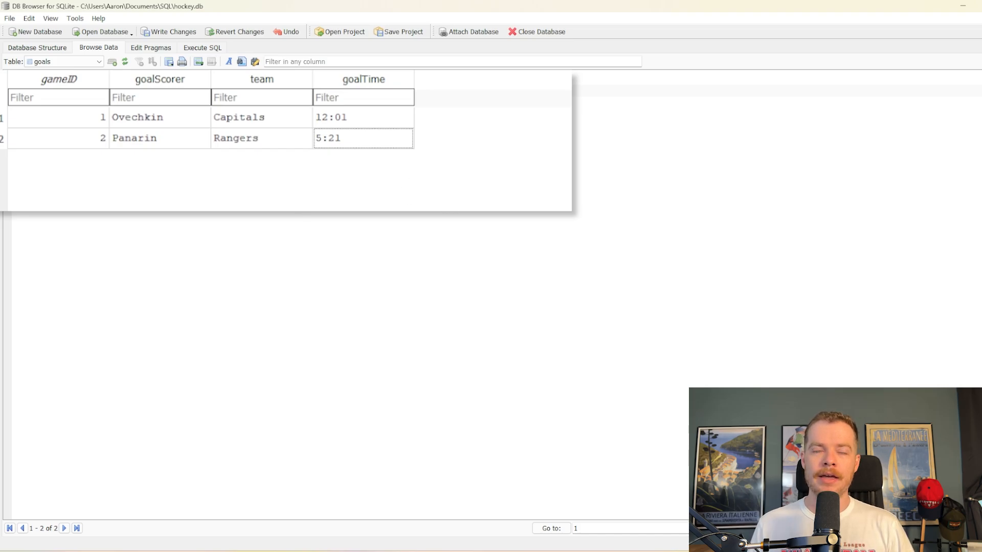
- In Execute SQL, run SELECT * FROM games to list all three games
{"action": "left_click", "coordinate": [201, 47]}
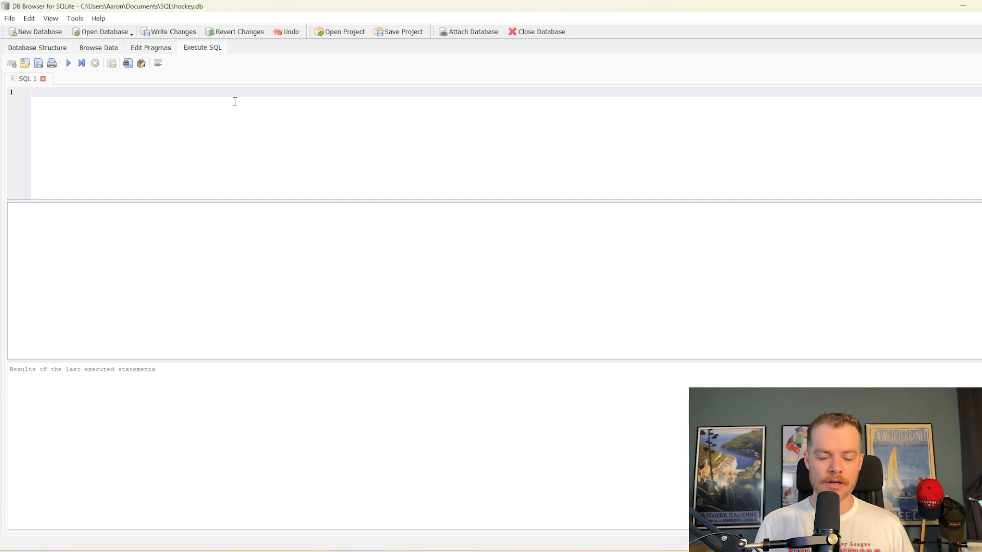
{"action": "type", "text": "s"}
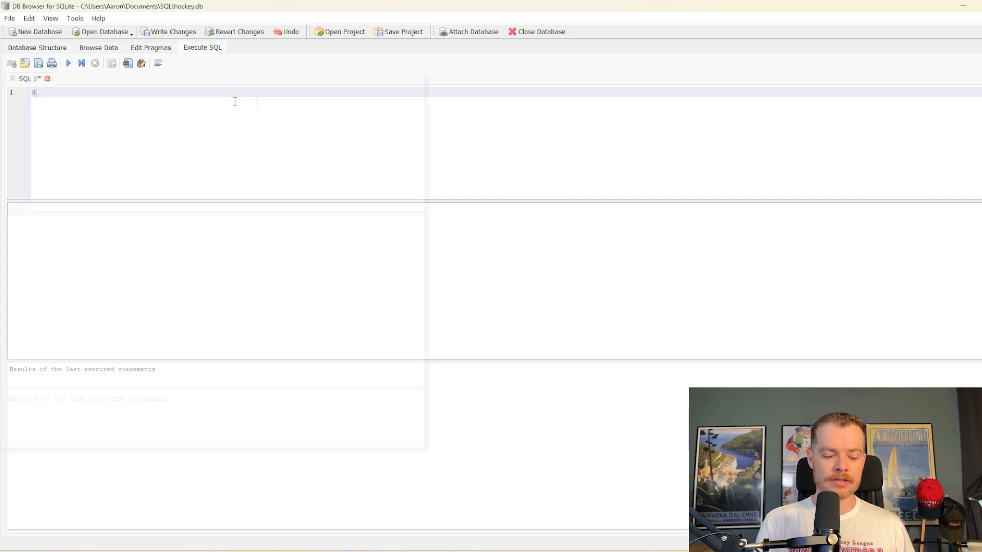
{"action": "type", "text": "SELECT * FROM"}
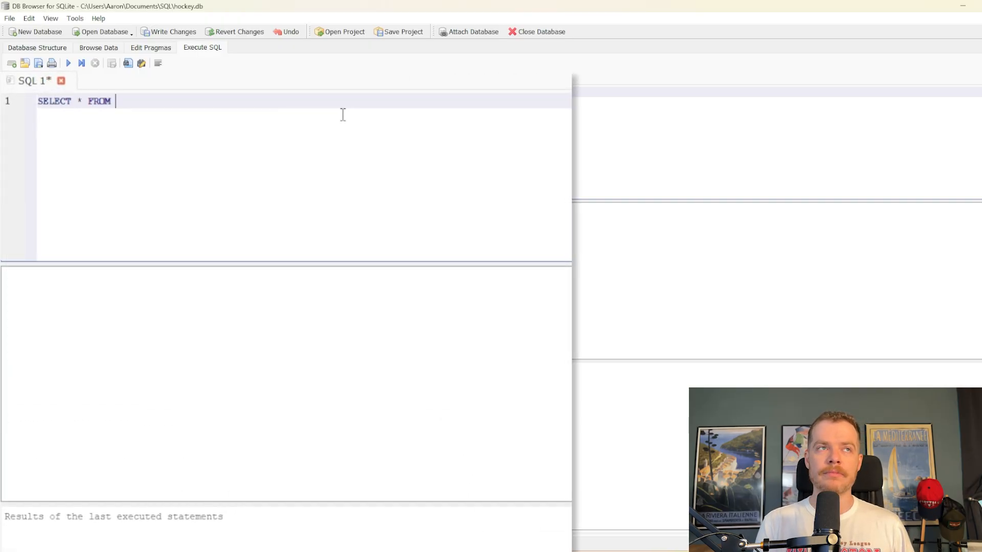
{"action": "type", "text": "G"}
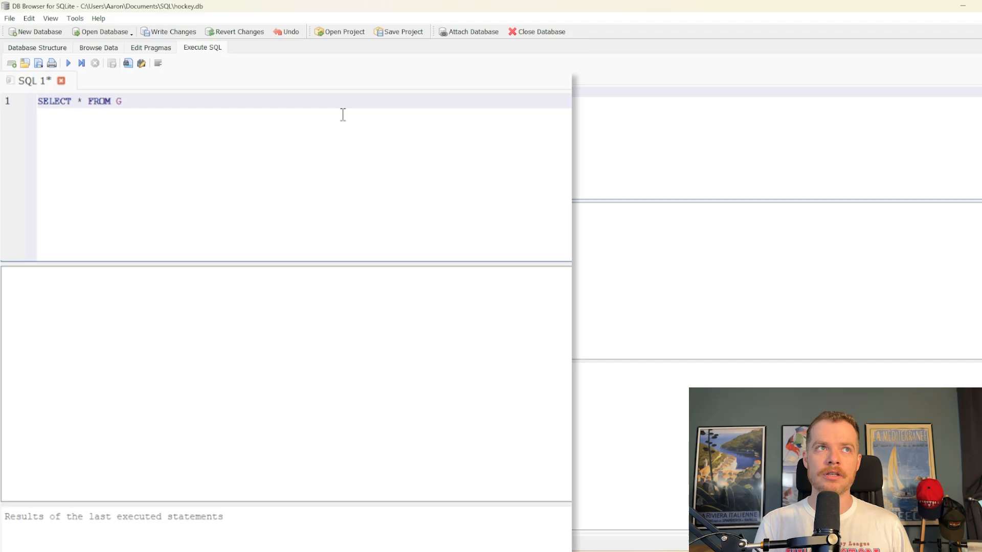
{"action": "type", "text": "OALS"}
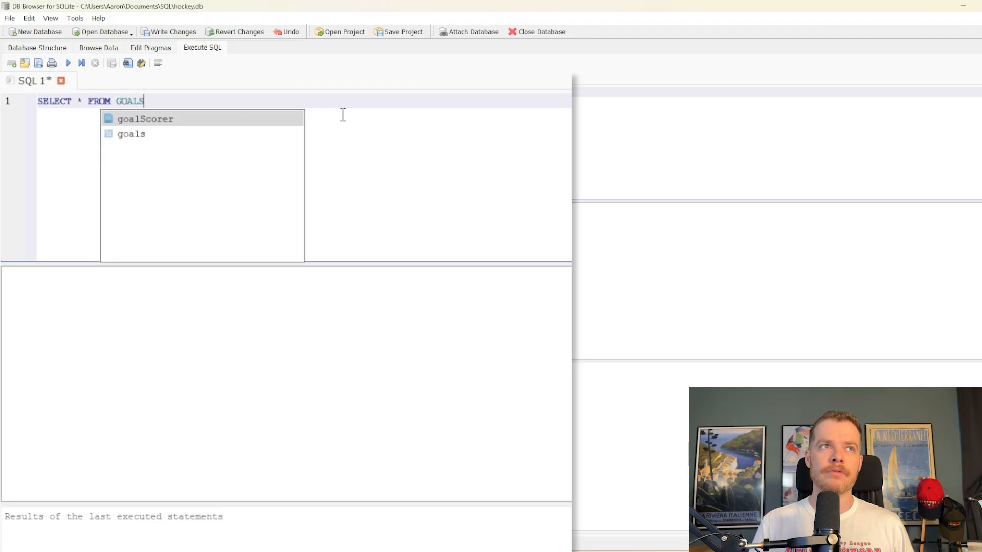
{"action": "type", "text": "GAME"}
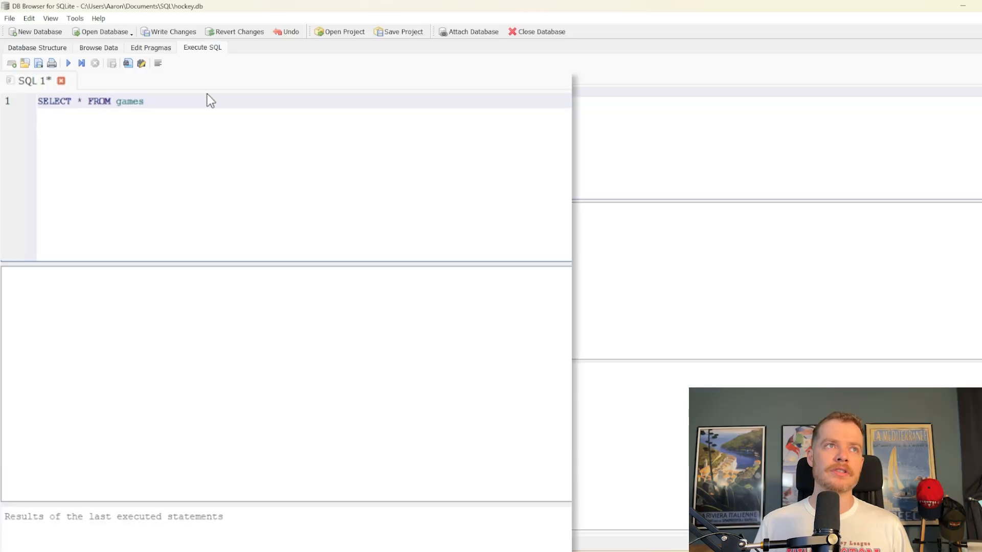
{"action": "left_click", "coordinate": [68, 63]}
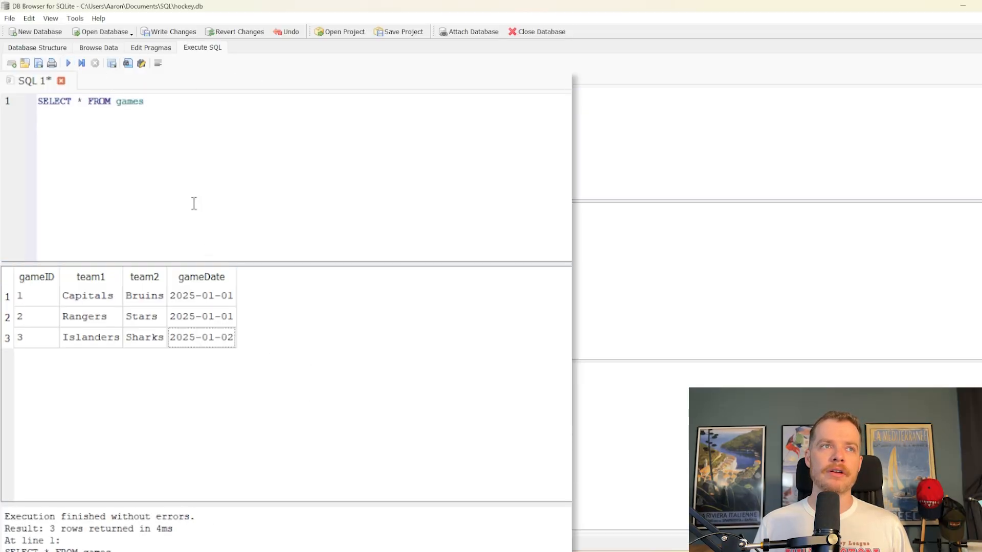
{"action": "left_click", "coordinate": [201, 296]}
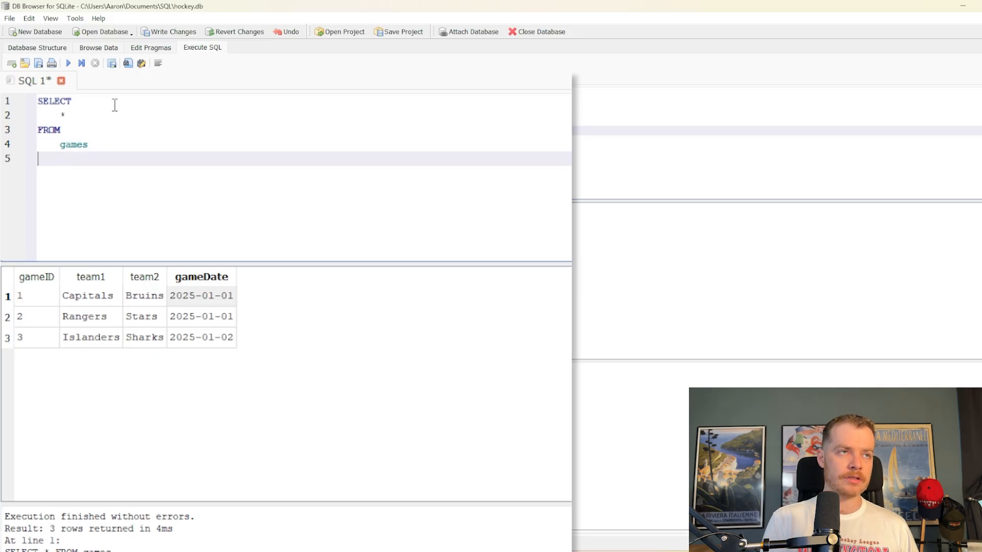
- Add 'JOIN goals ON games.gameID = goals.gameID' to the query and run it, returning two rows
{"action": "type", "text": "JOIN"}
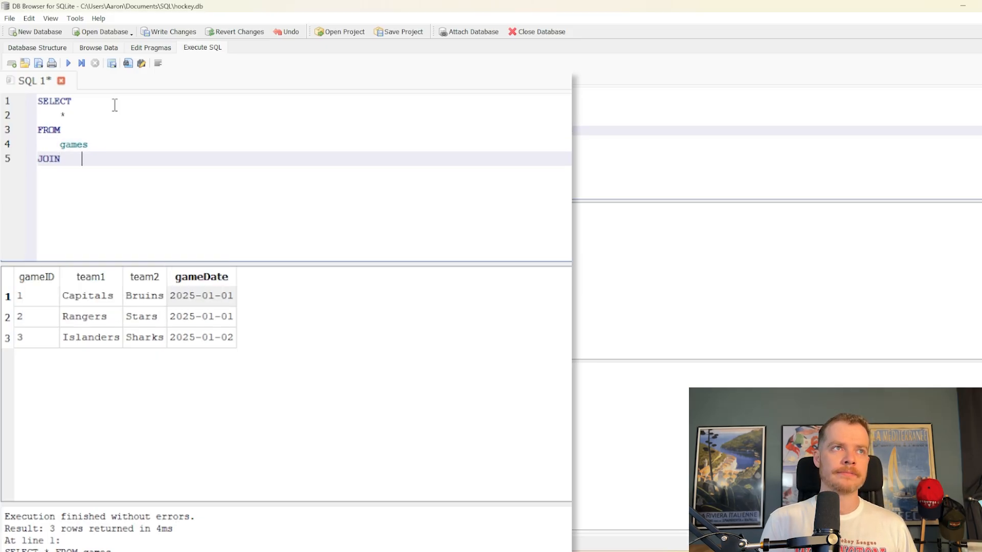
{"action": "type", "text": "G"}
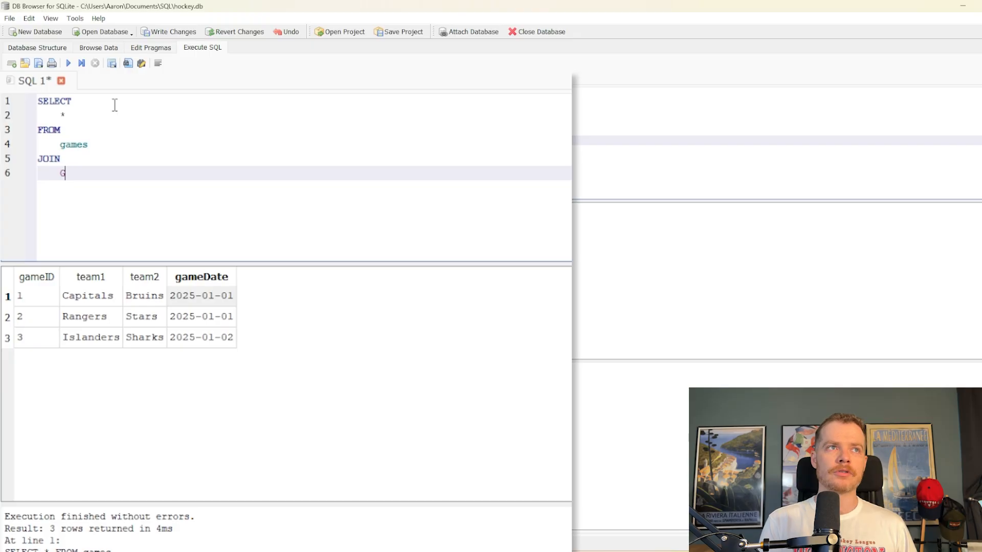
{"action": "type", "text": "oals on games"}
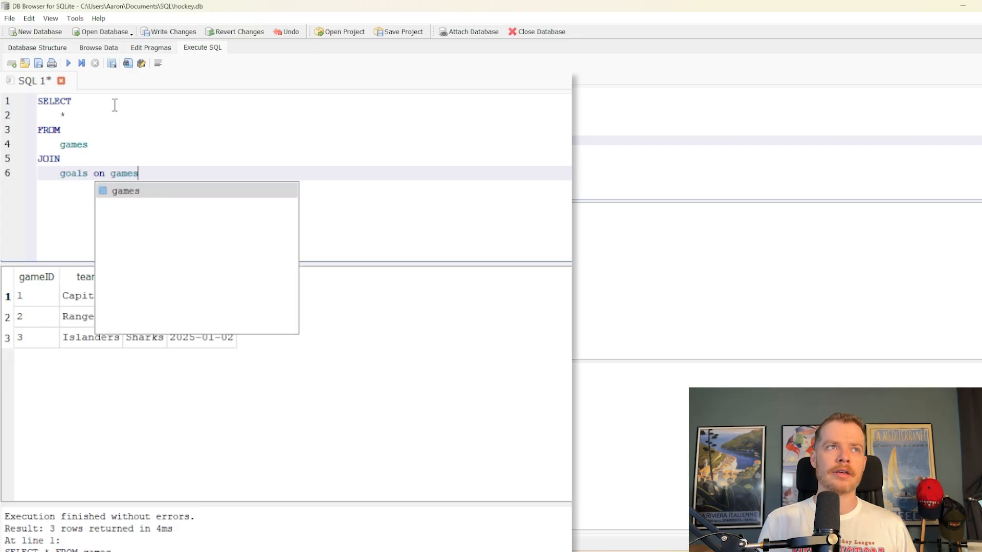
{"action": "type", "text": ".gameDa"}
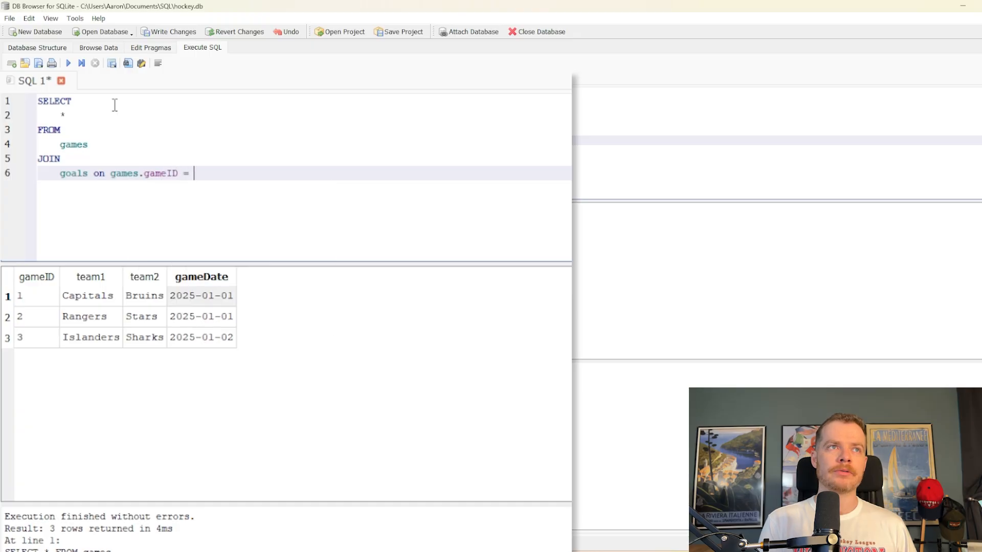
{"action": "type", "text": "g"}
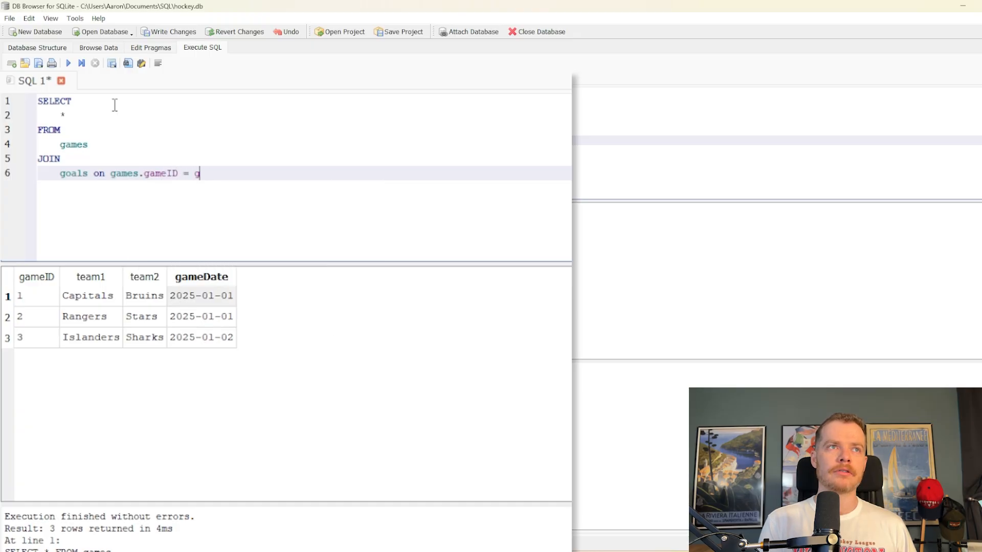
{"action": "type", "text": "oals.gameID"}
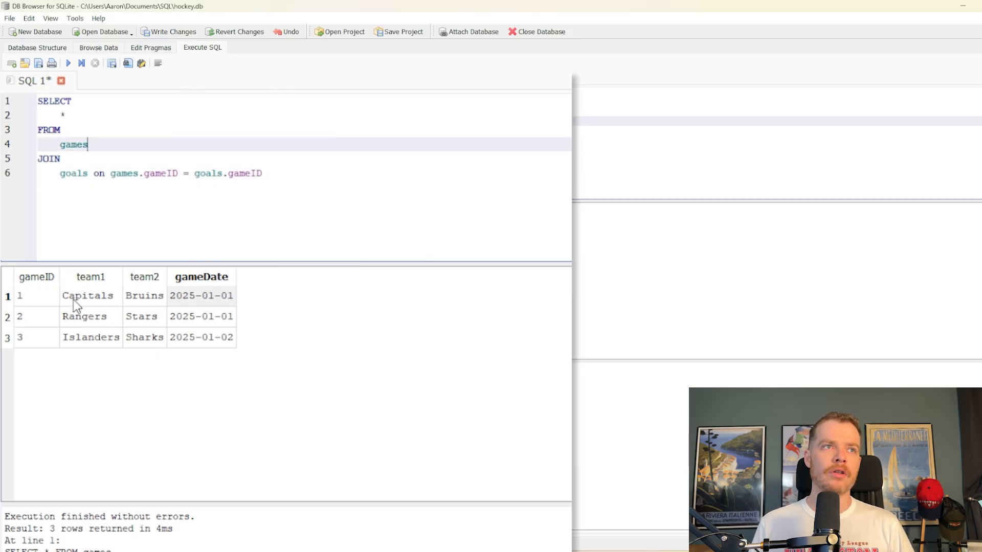
{"action": "left_click", "coordinate": [67, 62]}
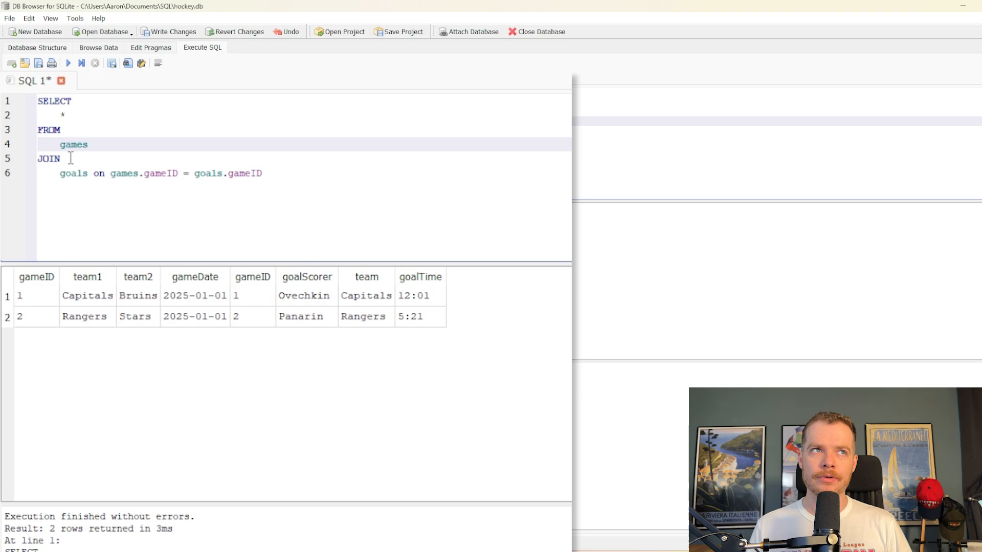
- Insert LEFT before JOIN and rerun so all three games appear, then view the table data
{"action": "double_click", "coordinate": [49, 158]}
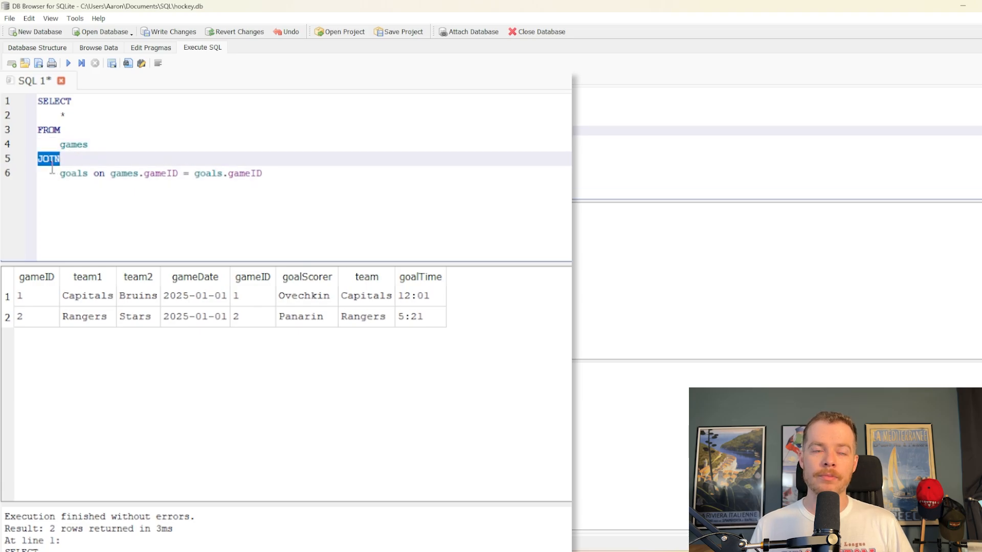
{"action": "left_click", "coordinate": [90, 144]}
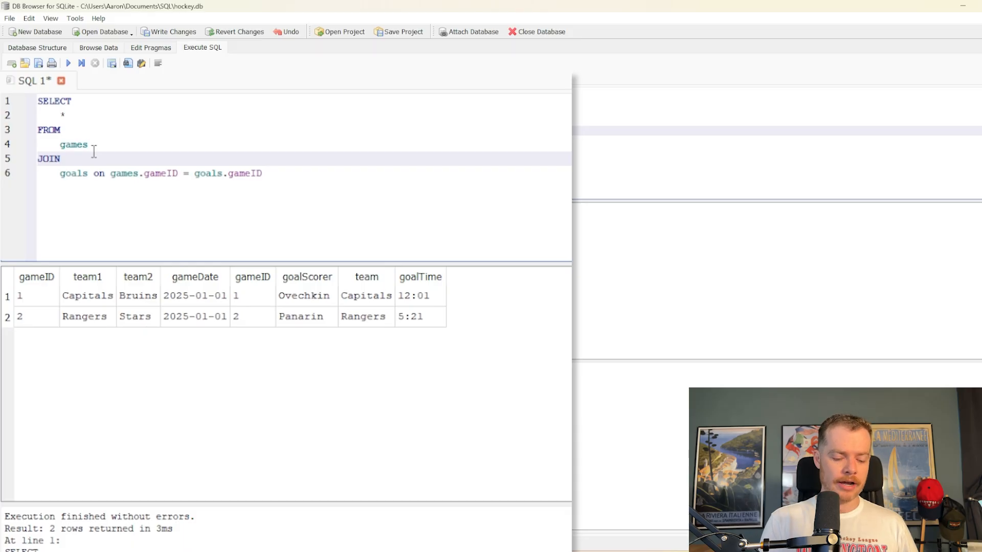
{"action": "type", "text": "LEFT"}
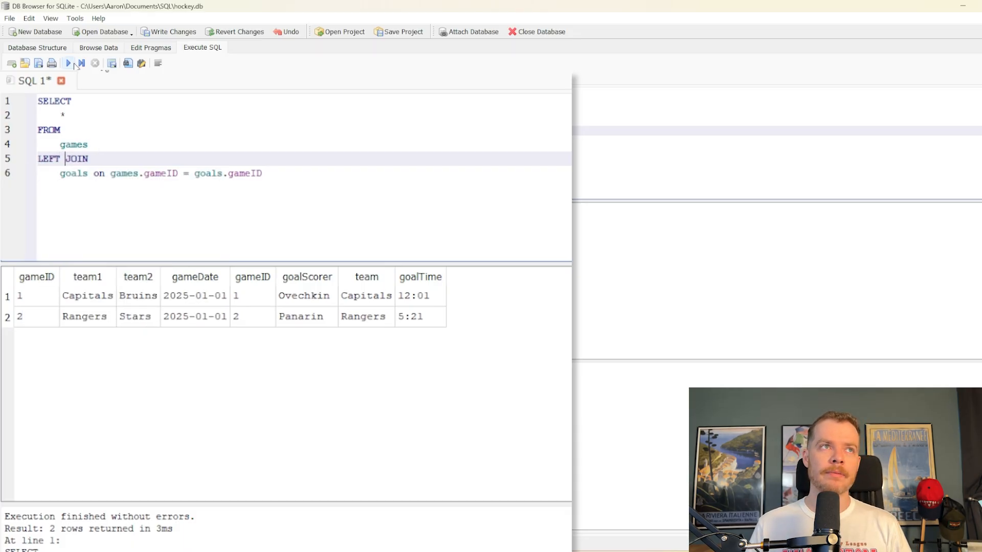
{"action": "left_click", "coordinate": [67, 62]}
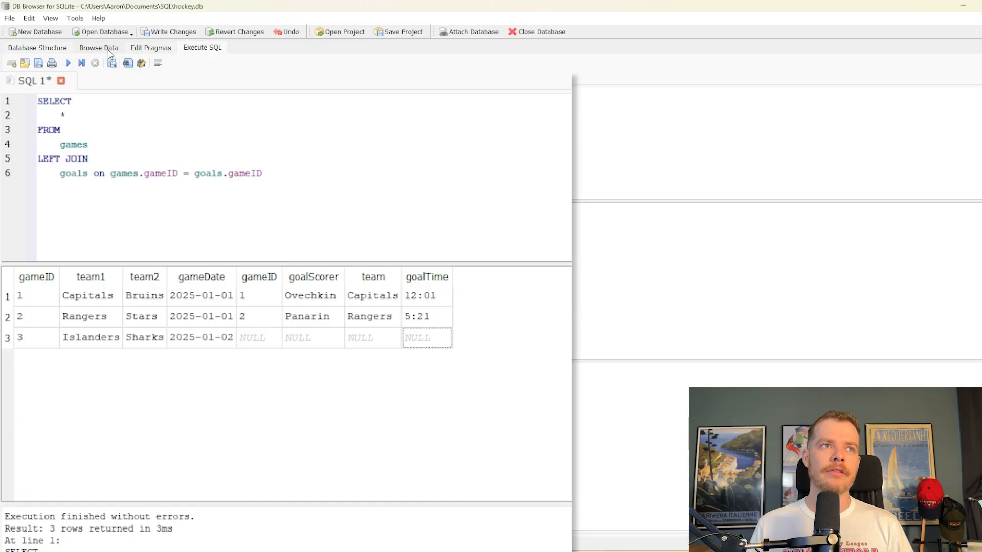
{"action": "left_click", "coordinate": [98, 47]}
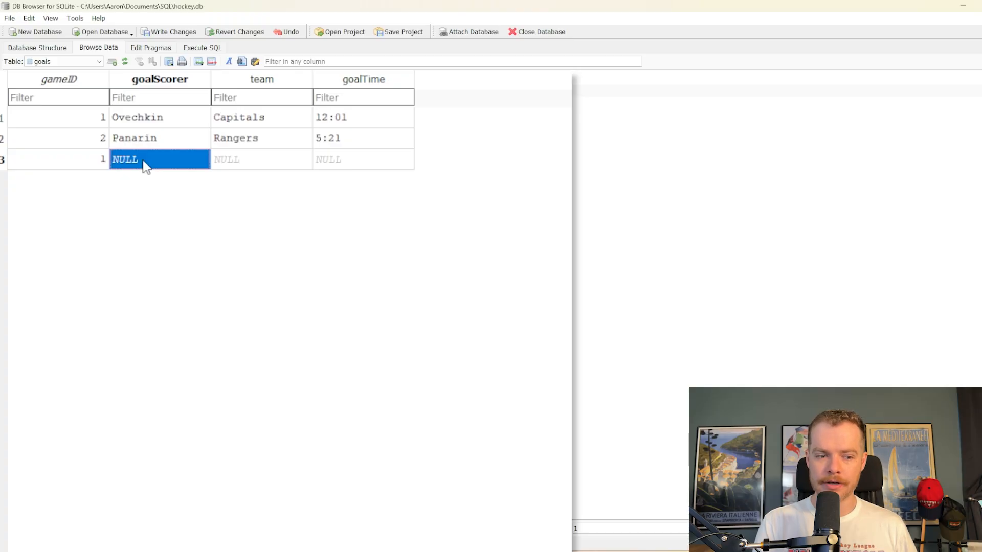
- Fill the new goals row with Pastranak, Bruins, 14:46 for game 1
{"action": "type", "text": "P"}
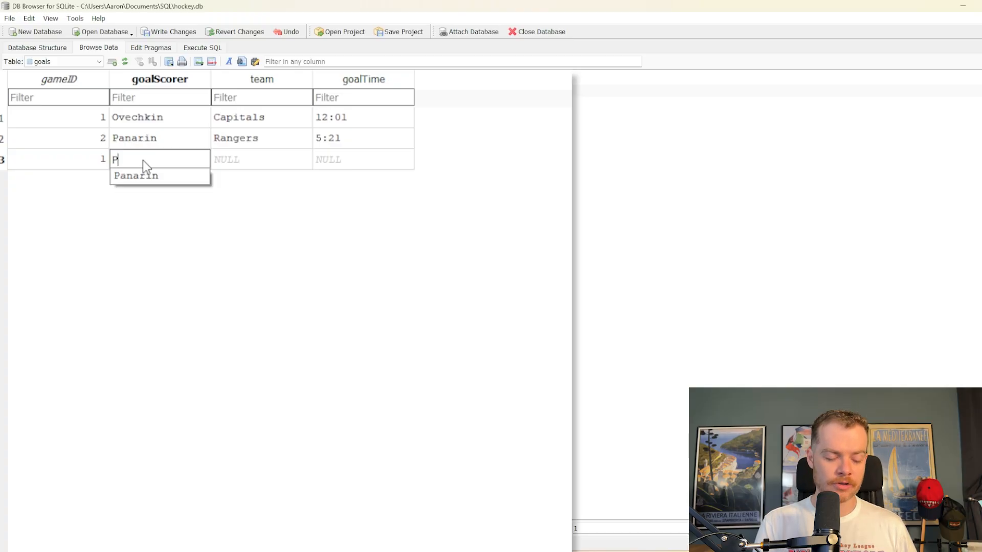
{"action": "type", "text": "astranak"}
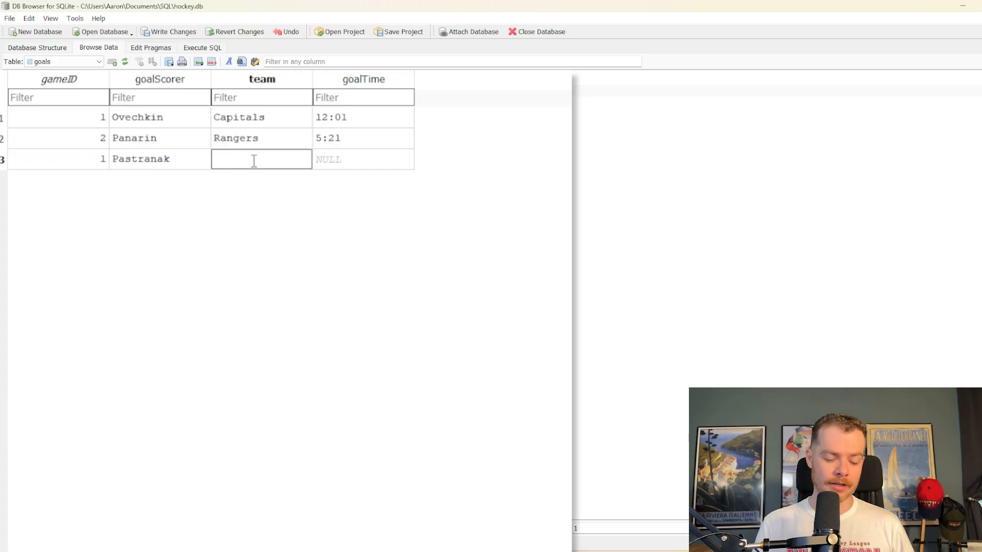
{"action": "type", "text": "Bruins"}
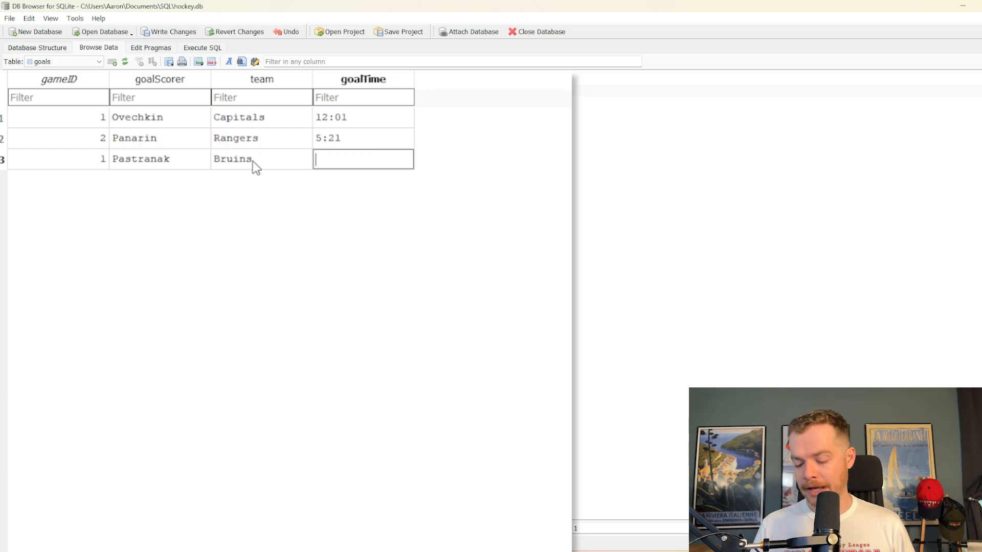
{"action": "type", "text": "14:46"}
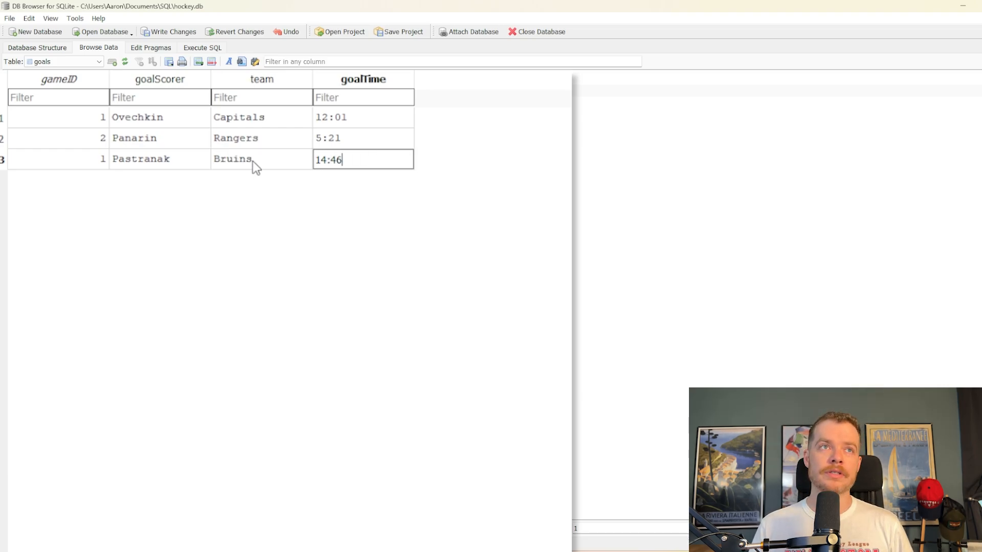
{"action": "left_click", "coordinate": [203, 47]}
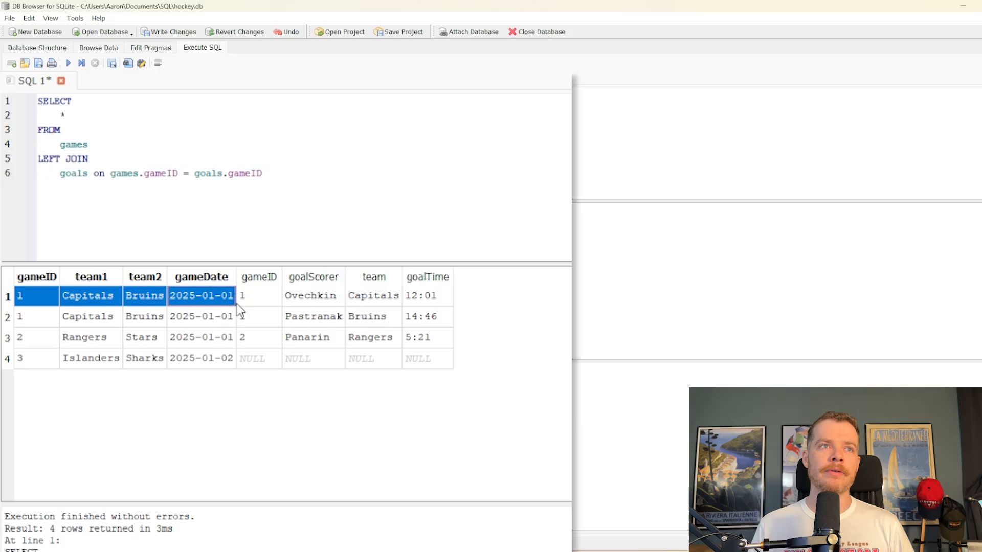
- Select the two LEFT JOIN result rows for game 1, Ovechkin's and Pastranak's goals
{"action": "left_click", "coordinate": [201, 316]}
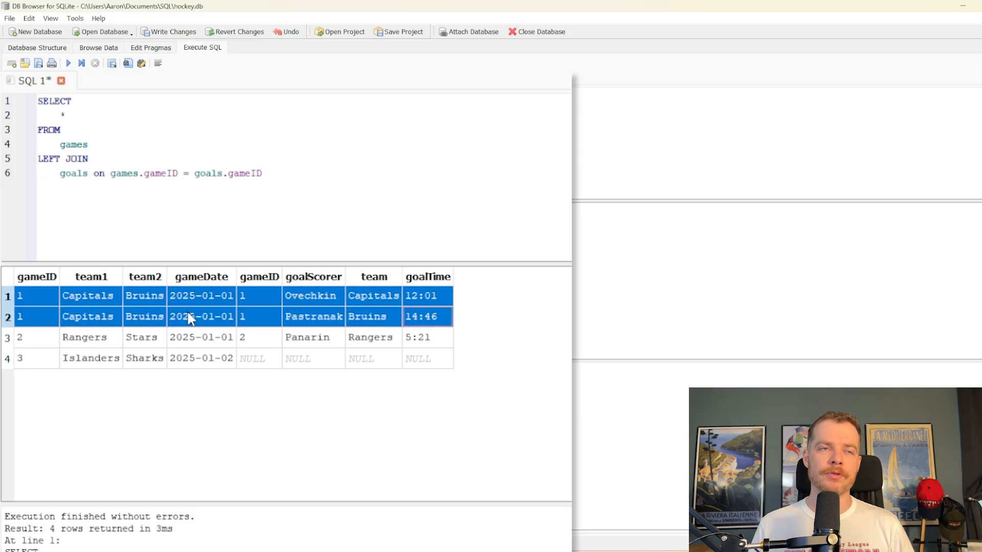